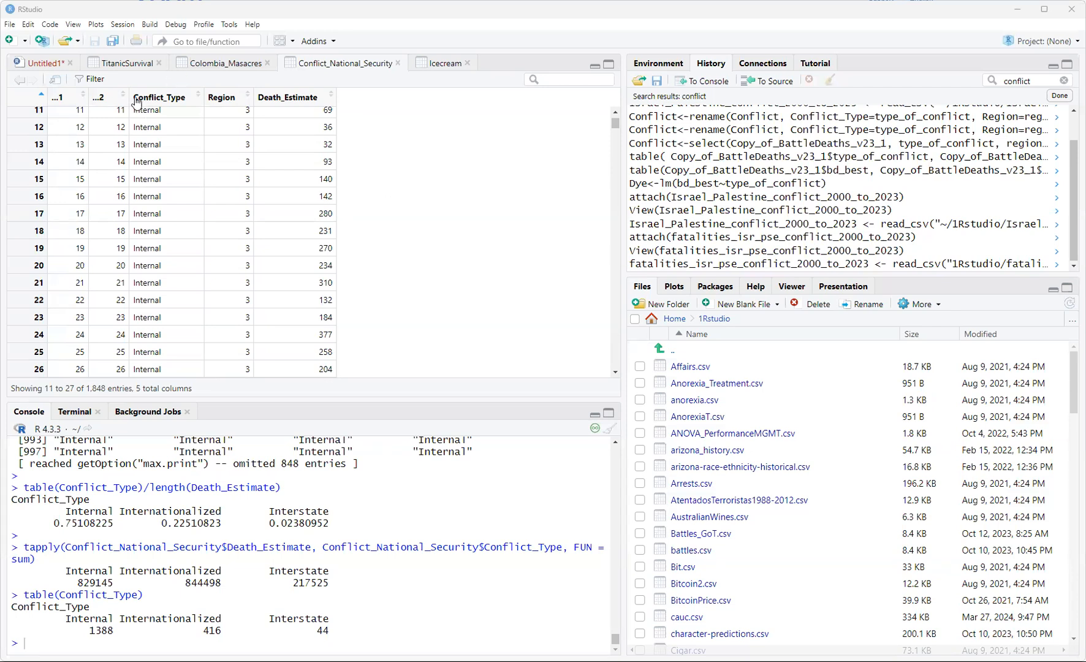
pyautogui.moveTo(350, 191)
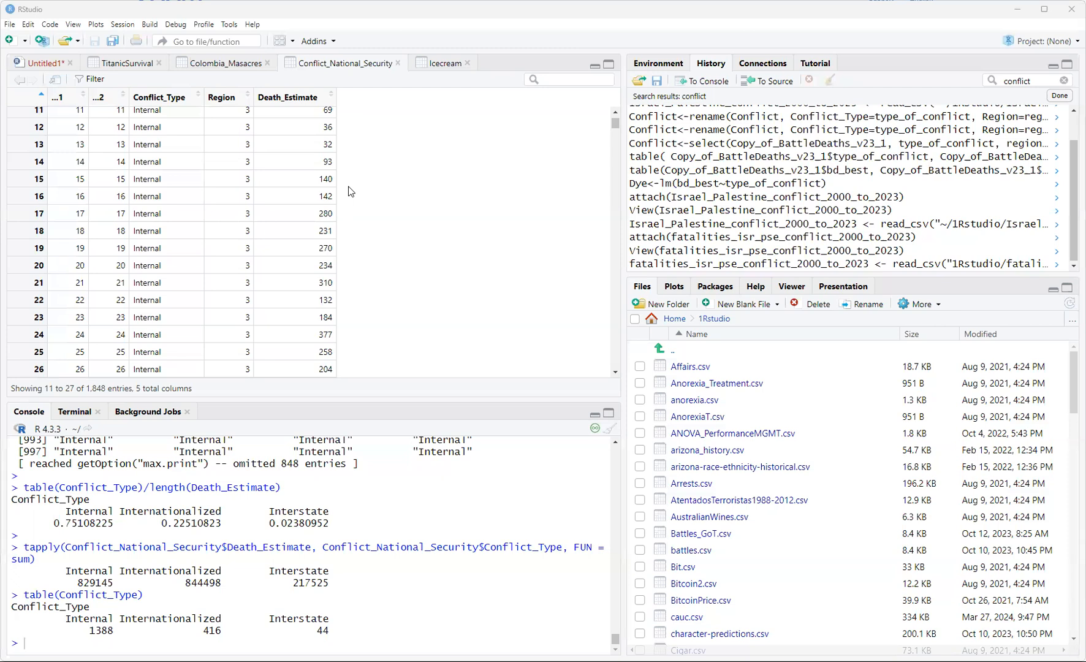
pyautogui.moveTo(228, 101)
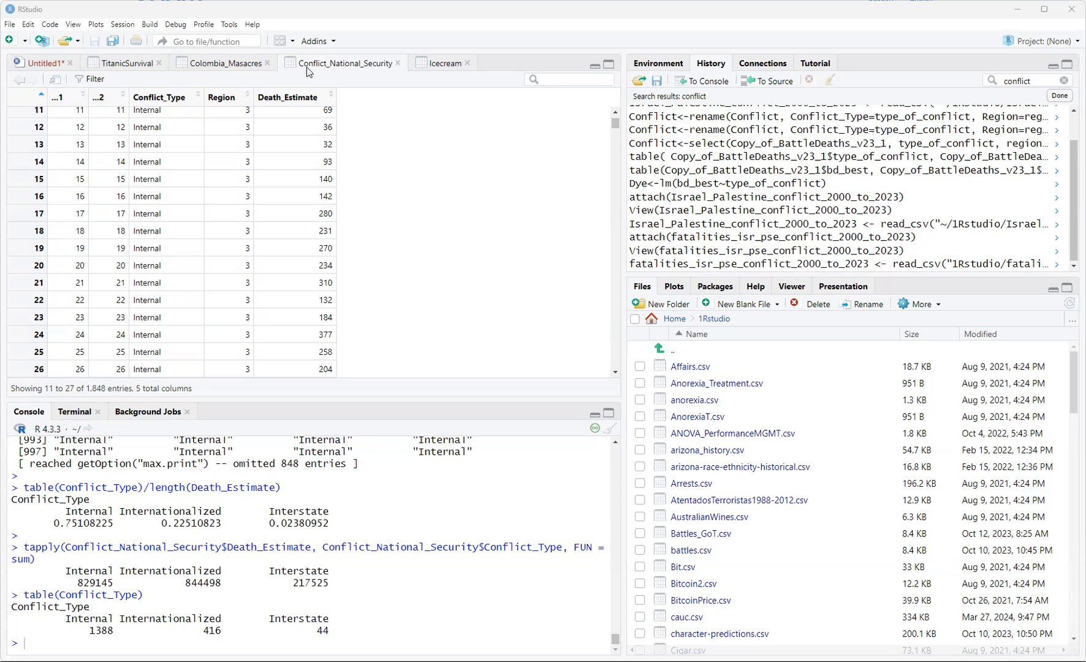
pyautogui.moveTo(158, 109)
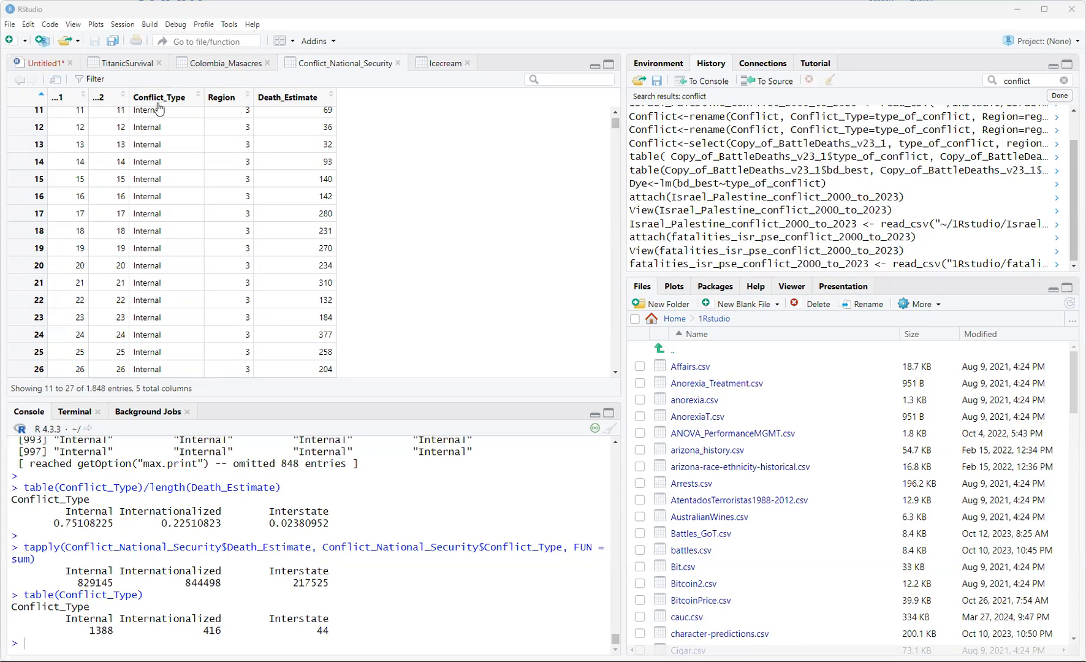
pyautogui.moveTo(240, 105)
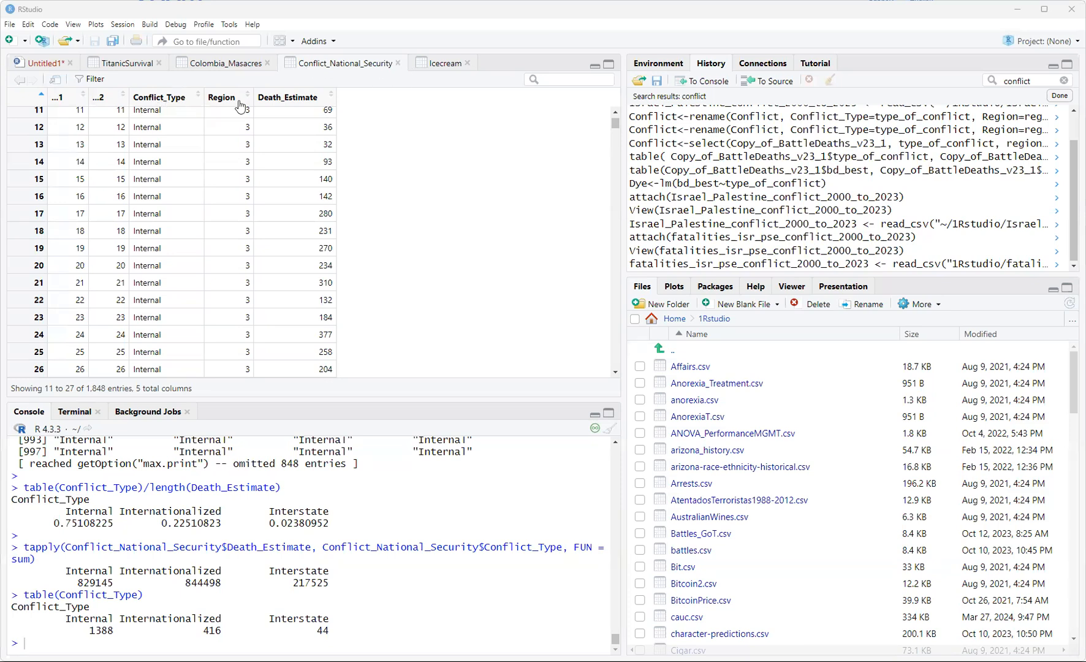
pyautogui.moveTo(578, 128)
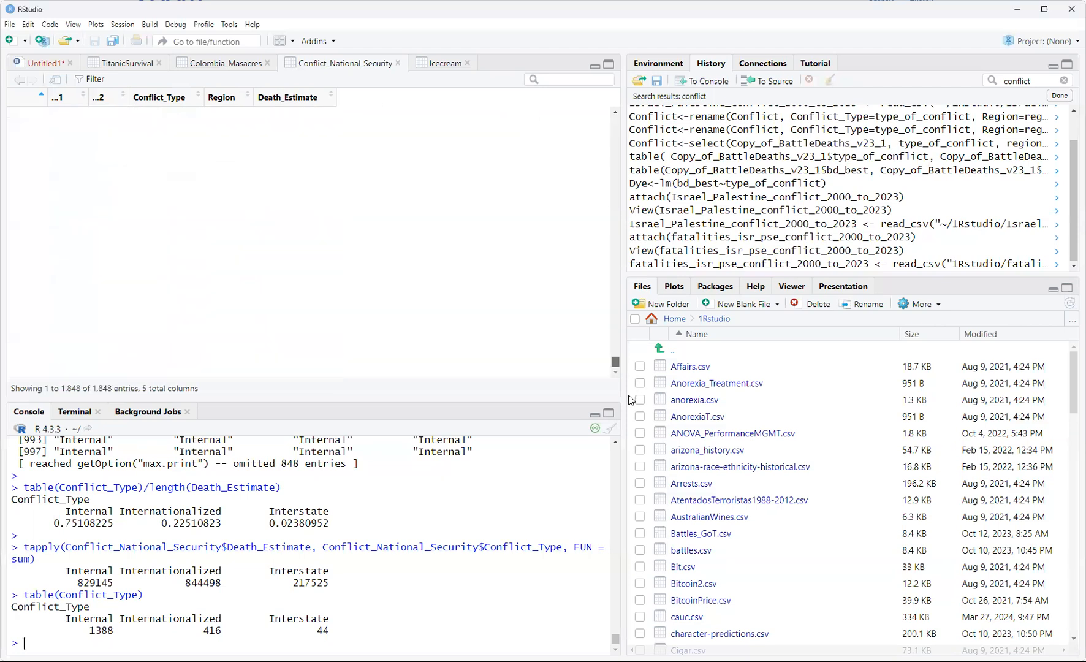
# Scroll the Conflict_National_Security table down to its last rows near entry 1,848
pyautogui.scroll(-3)
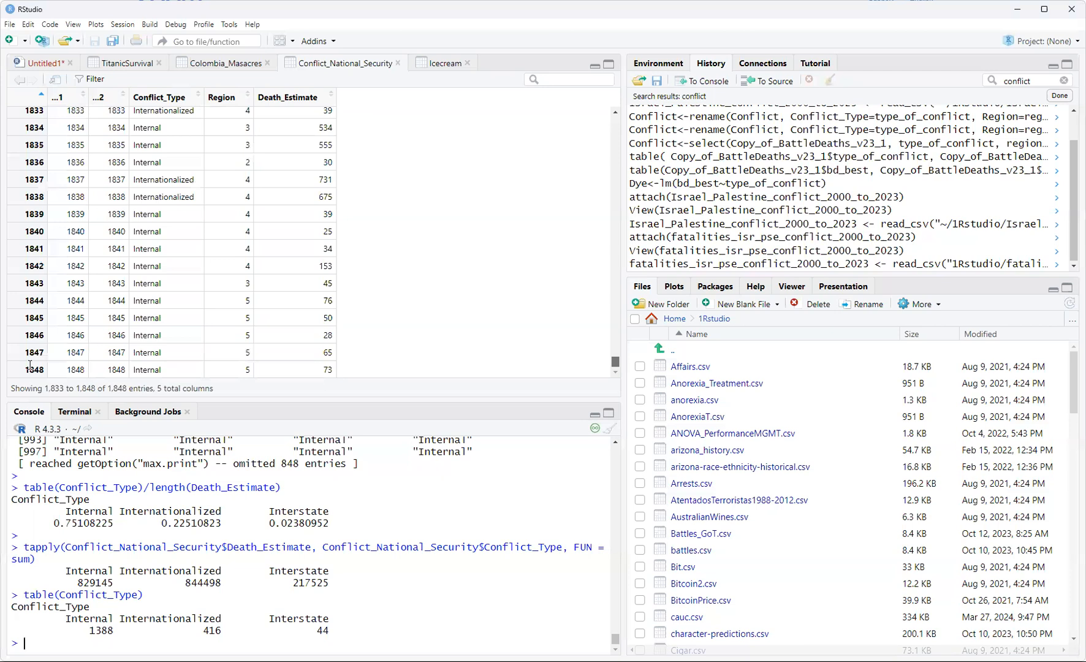
pyautogui.moveTo(530, 257)
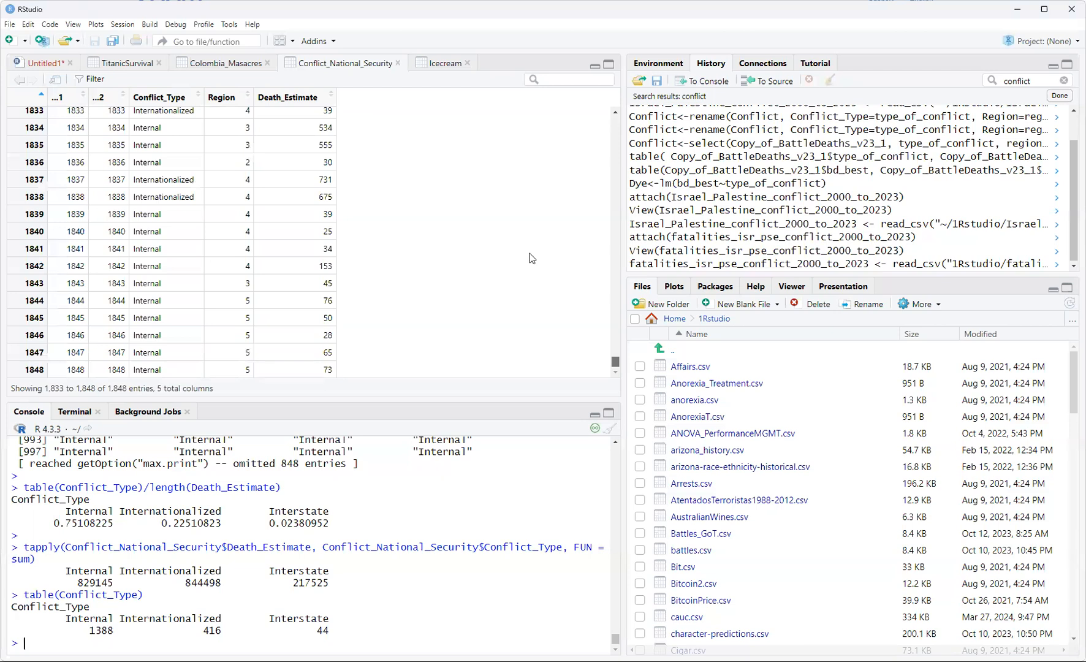
pyautogui.moveTo(103, 108)
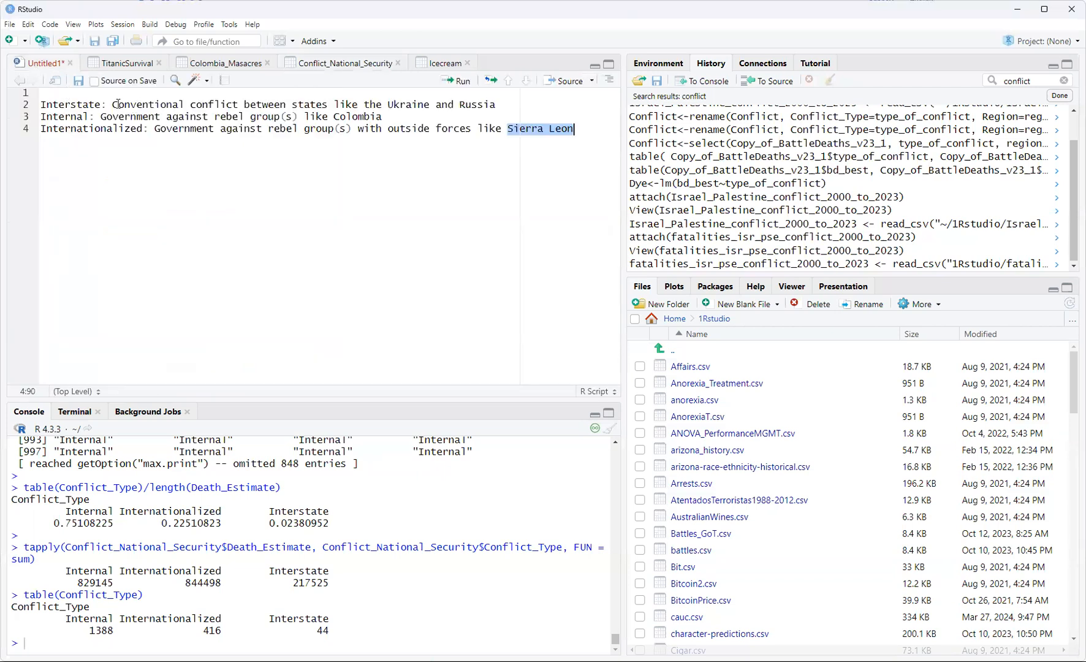
# Highlight 'Conventional' in the Interstate definition and the Internal conflict definition line
pyautogui.doubleClick(146, 105)
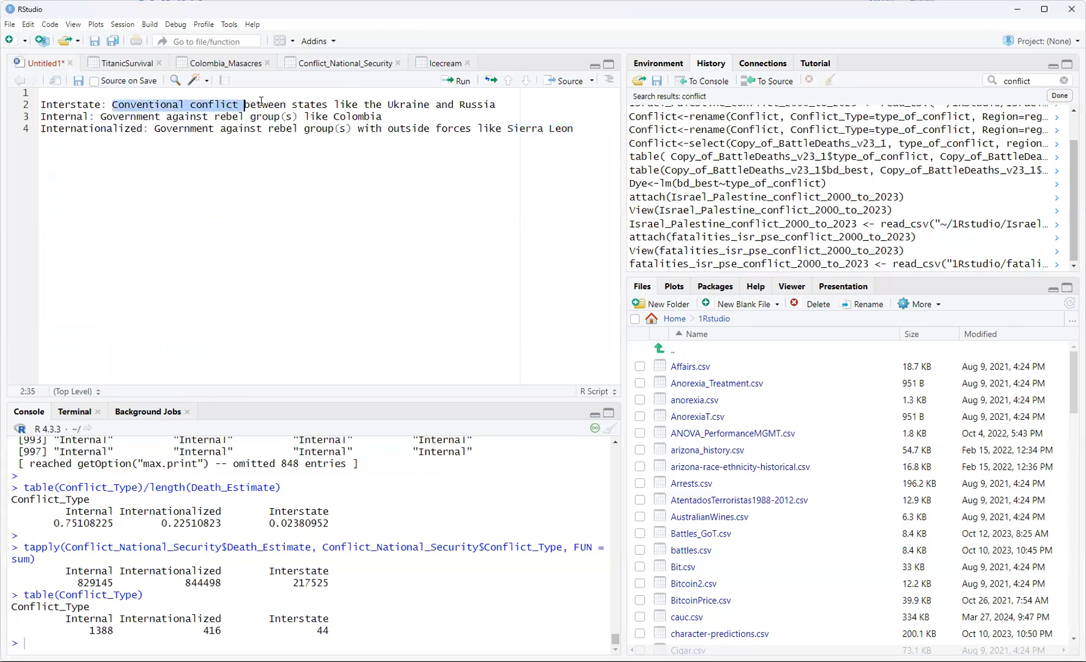
pyautogui.moveTo(245, 104); pyautogui.dragTo(493, 104)
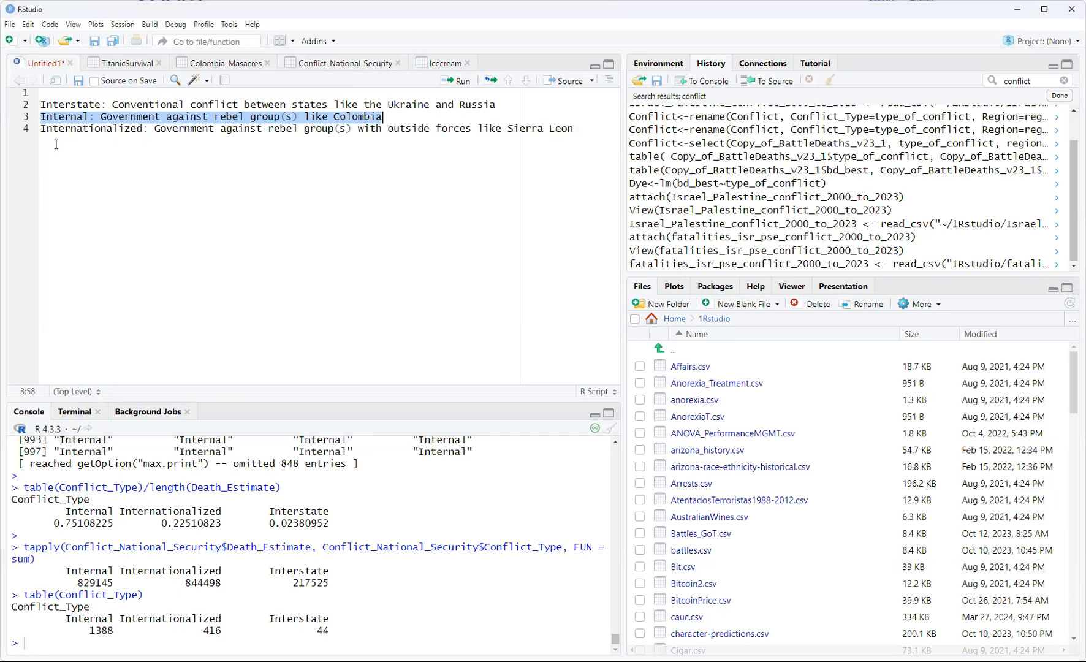
pyautogui.moveTo(254, 137)
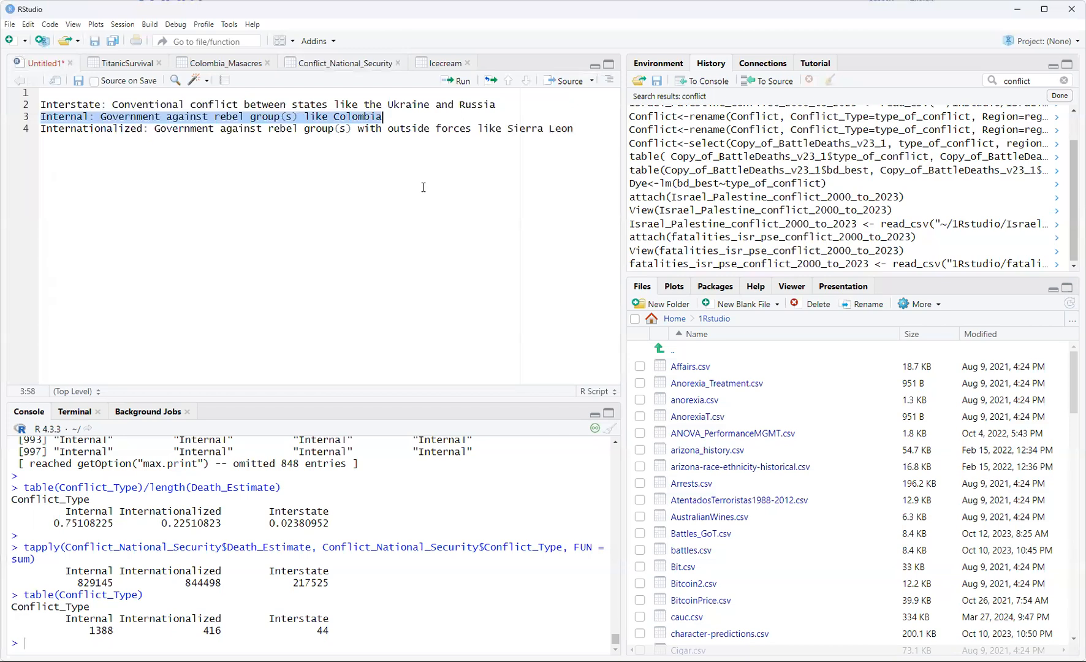
pyautogui.moveTo(359, 79)
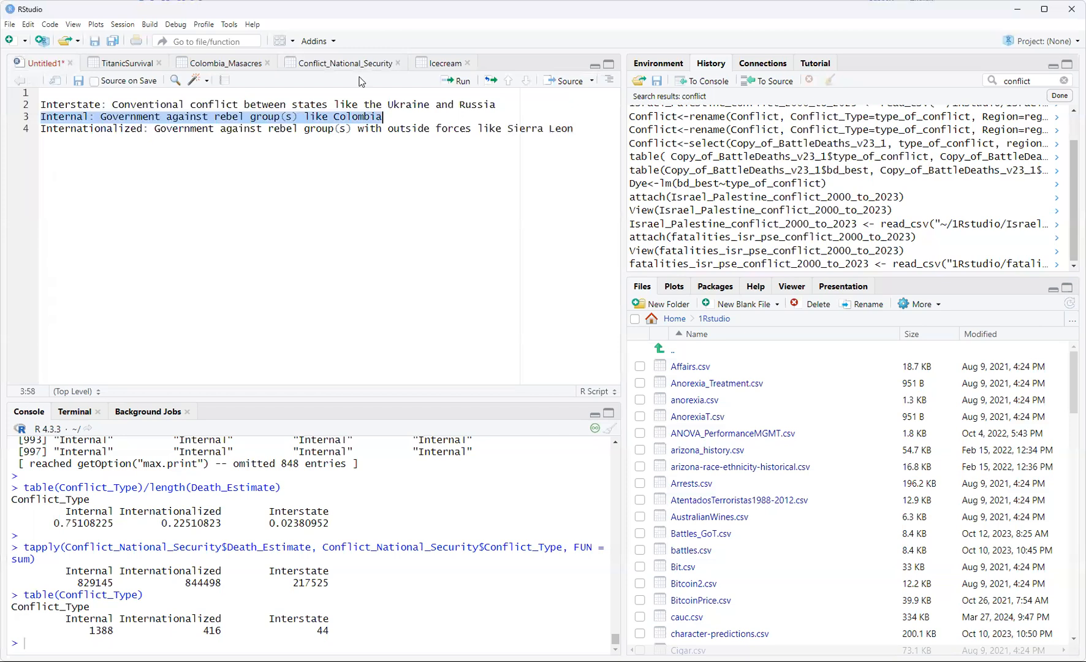
# Show the Conflict_National_Security data and highlight the Internal count, Interstate count of 44 and 0.75108225 proportion
pyautogui.click(344, 62)
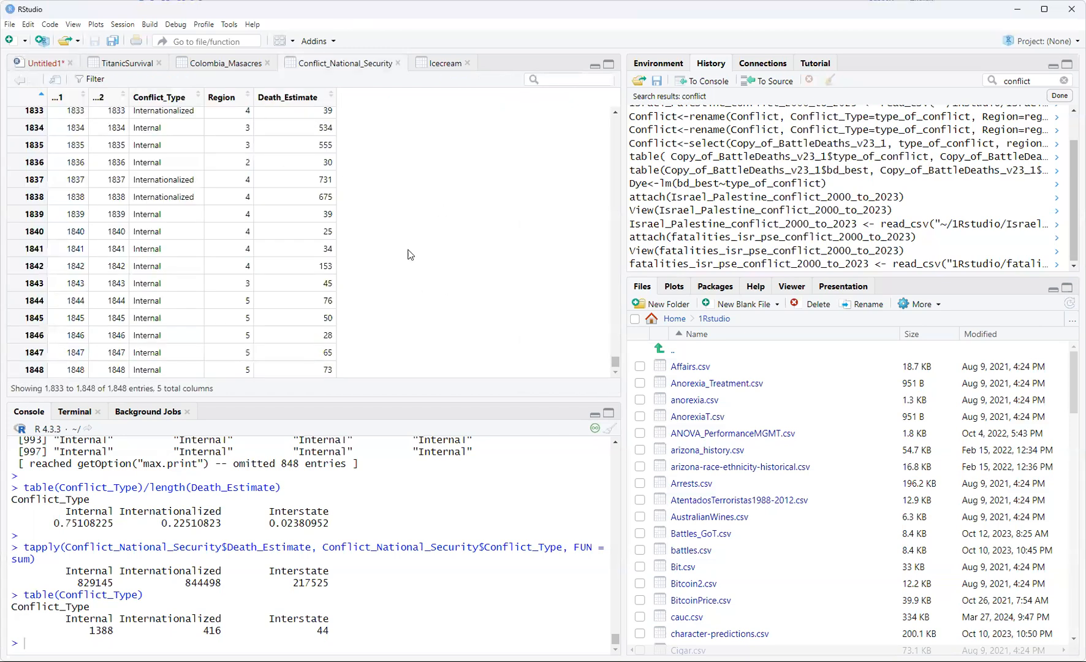
pyautogui.moveTo(436, 141)
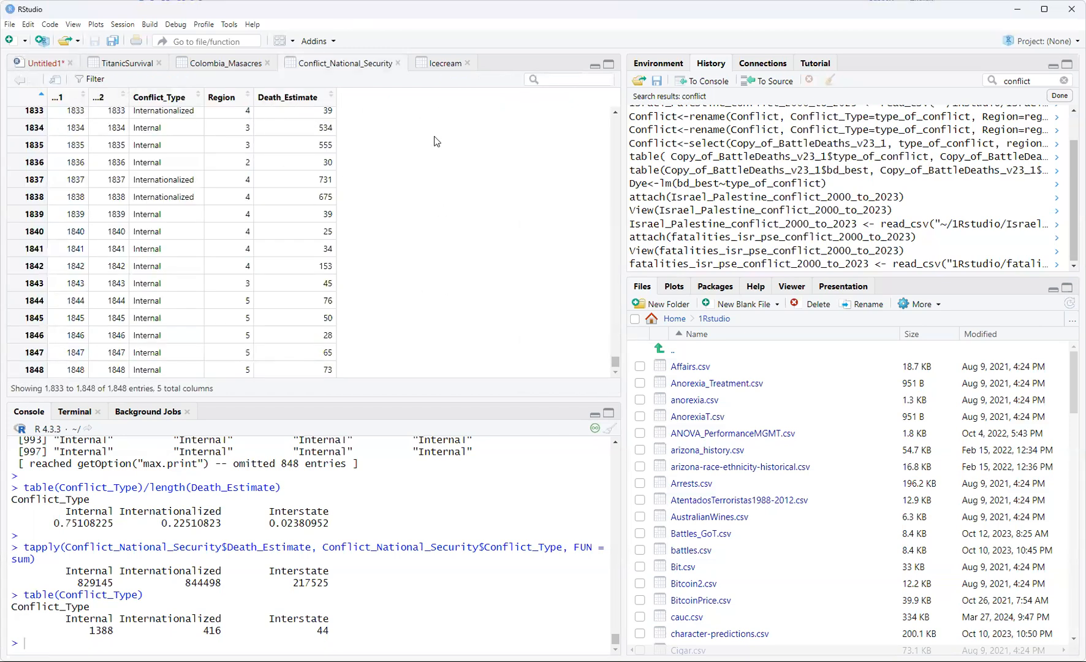
pyautogui.moveTo(108, 485)
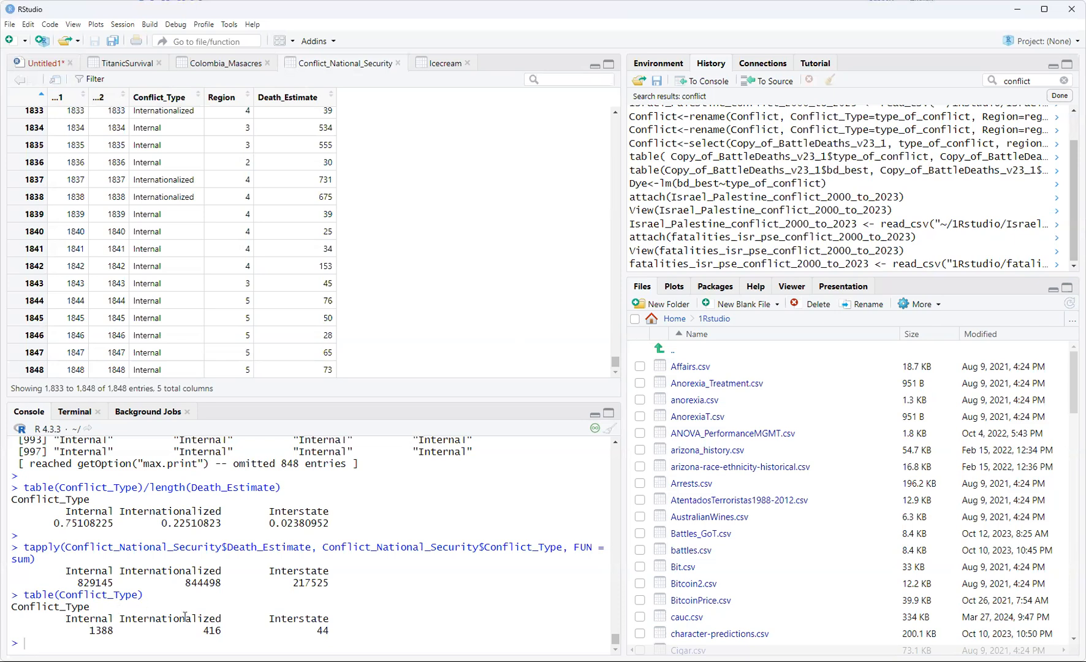
pyautogui.moveTo(82, 597)
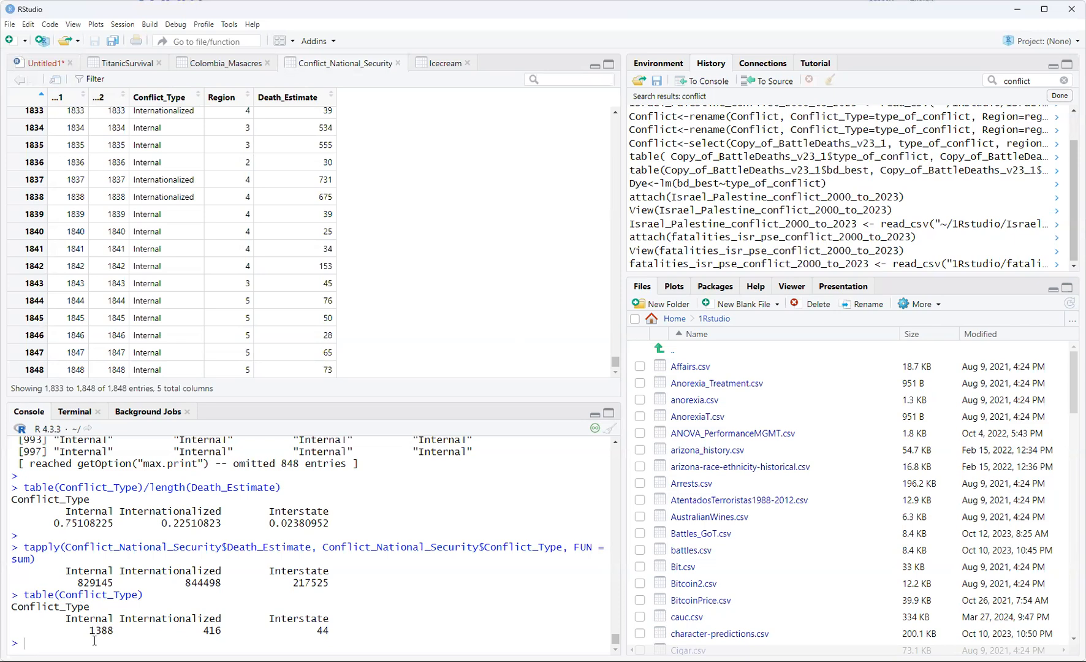
pyautogui.doubleClick(87, 618)
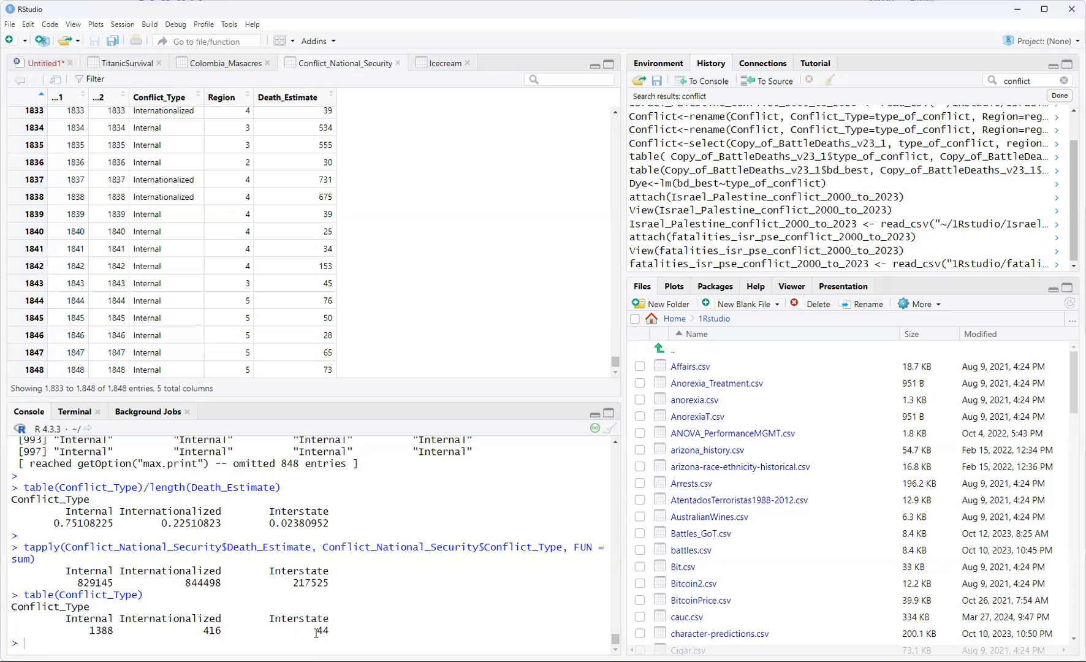
pyautogui.doubleClick(322, 632)
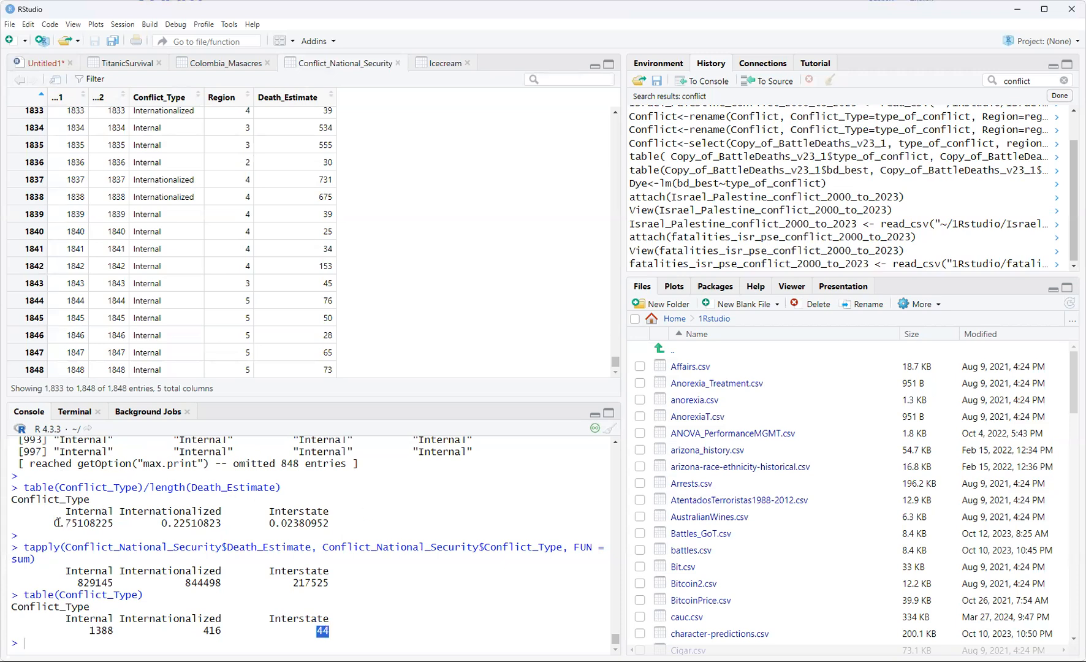
pyautogui.doubleClick(83, 523)
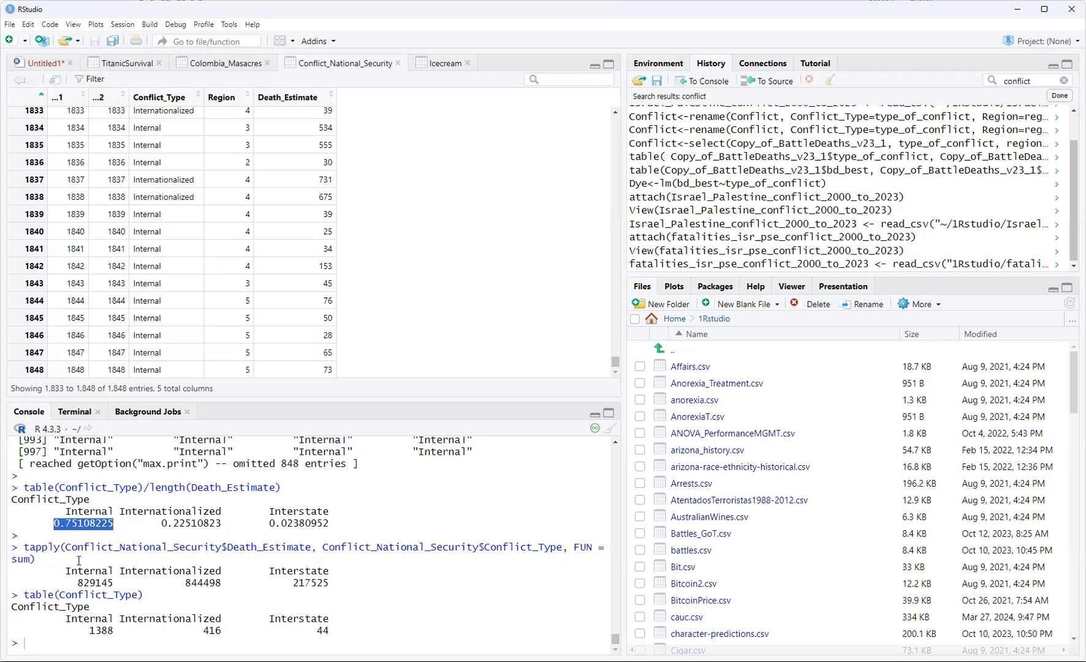
pyautogui.moveTo(205, 569)
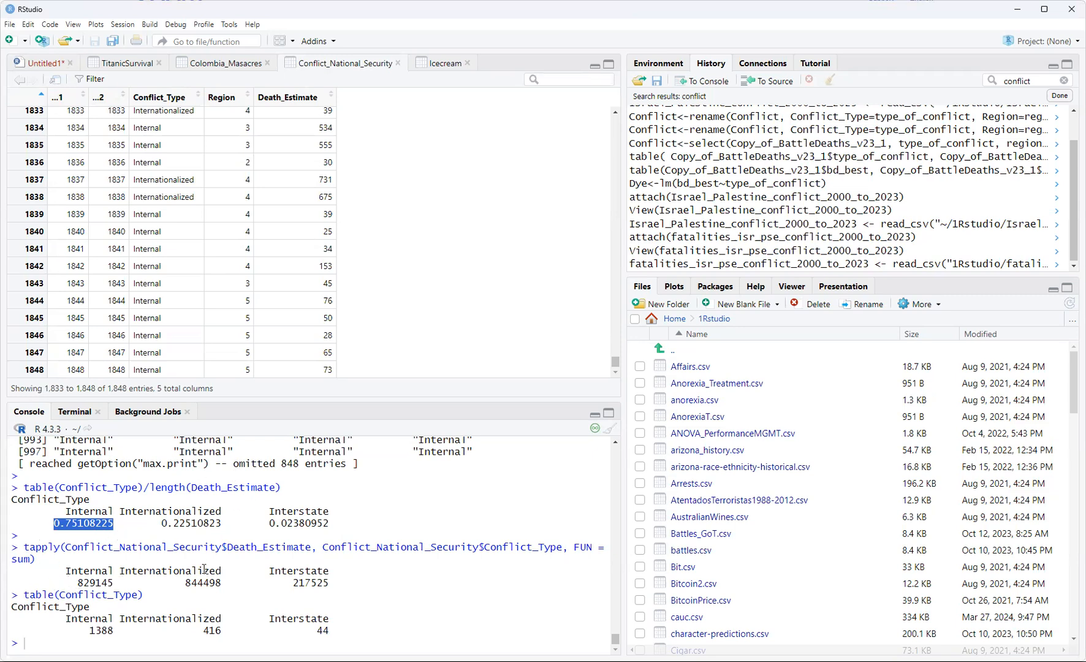
pyautogui.moveTo(33, 547)
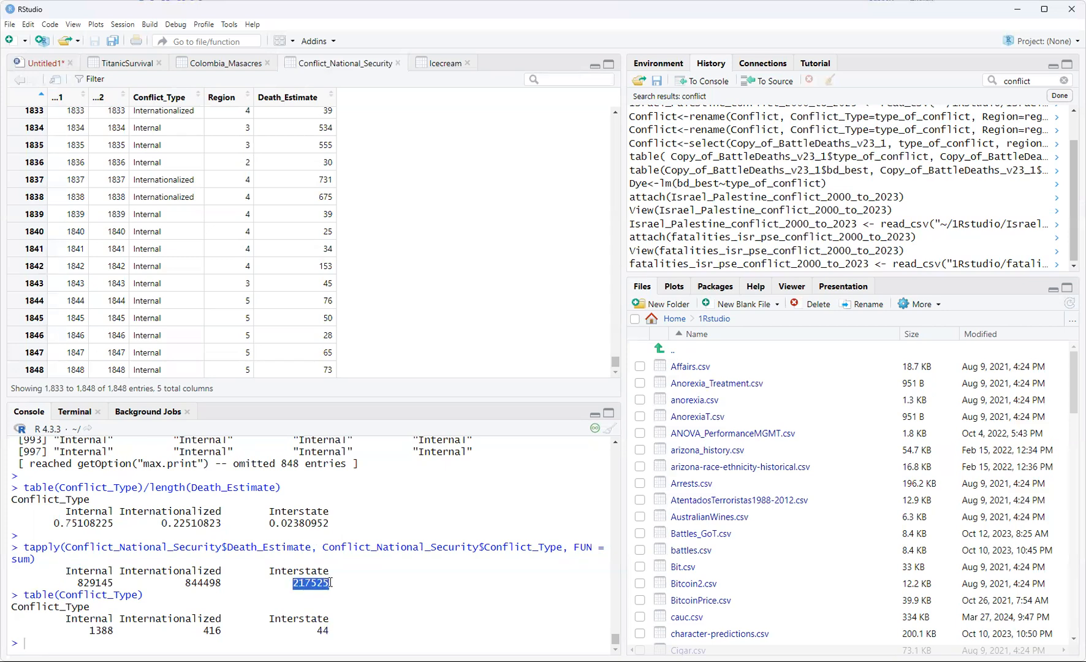
pyautogui.click(371, 626)
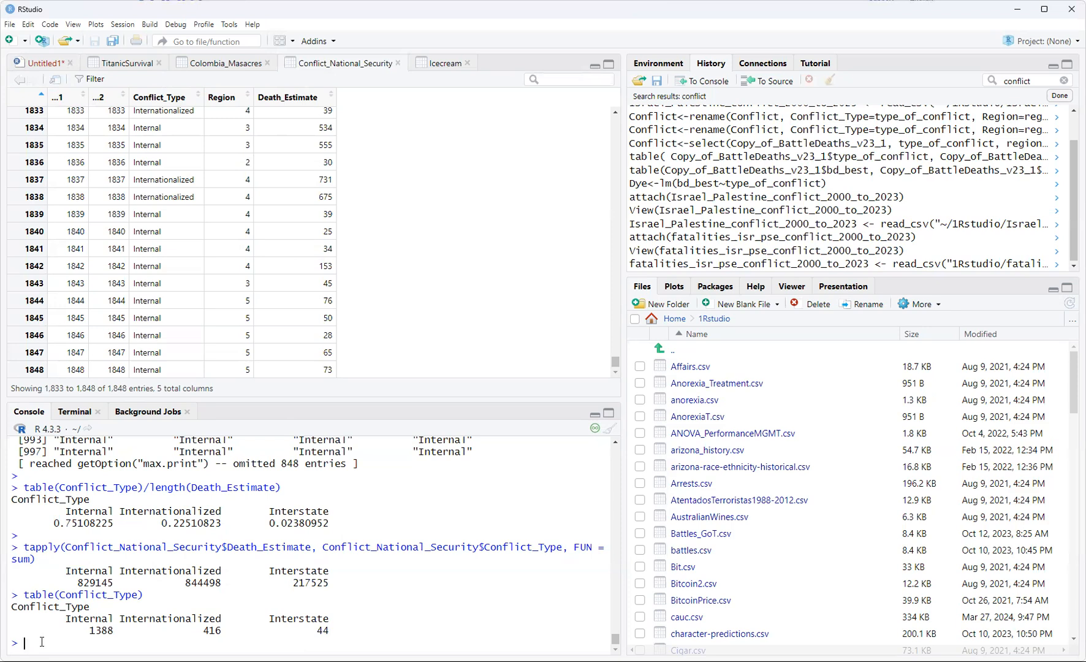
# Run Killing<-lm(Death_Estimate~Conflict_Type, data = Conflict_National_Security) and begin a summary call
pyautogui.write('Ki')
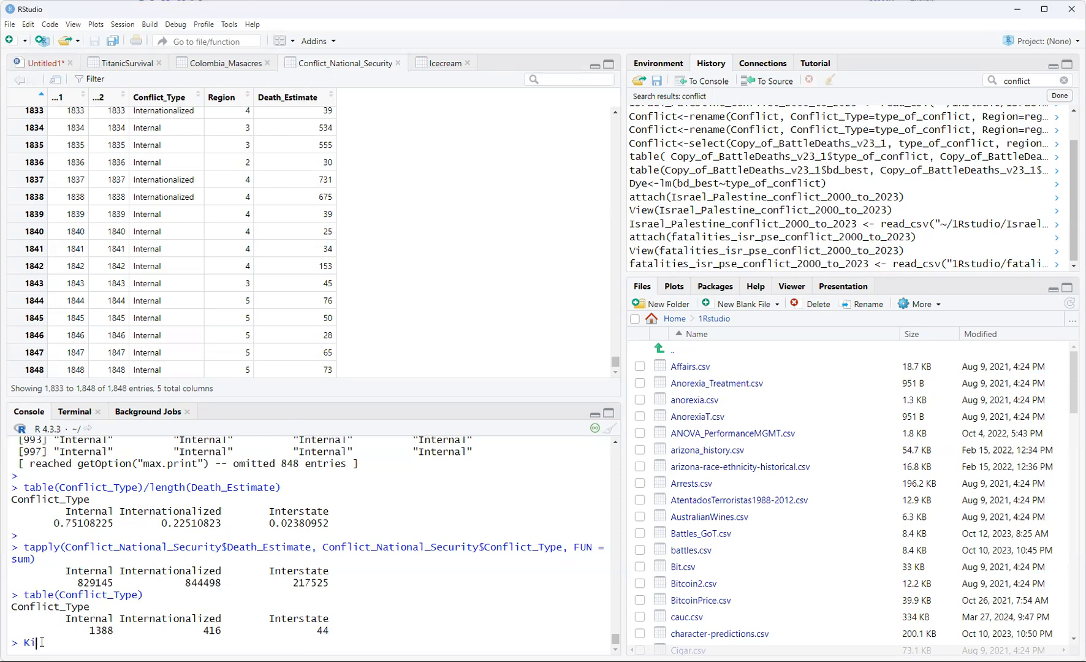
pyautogui.write('lling<-')
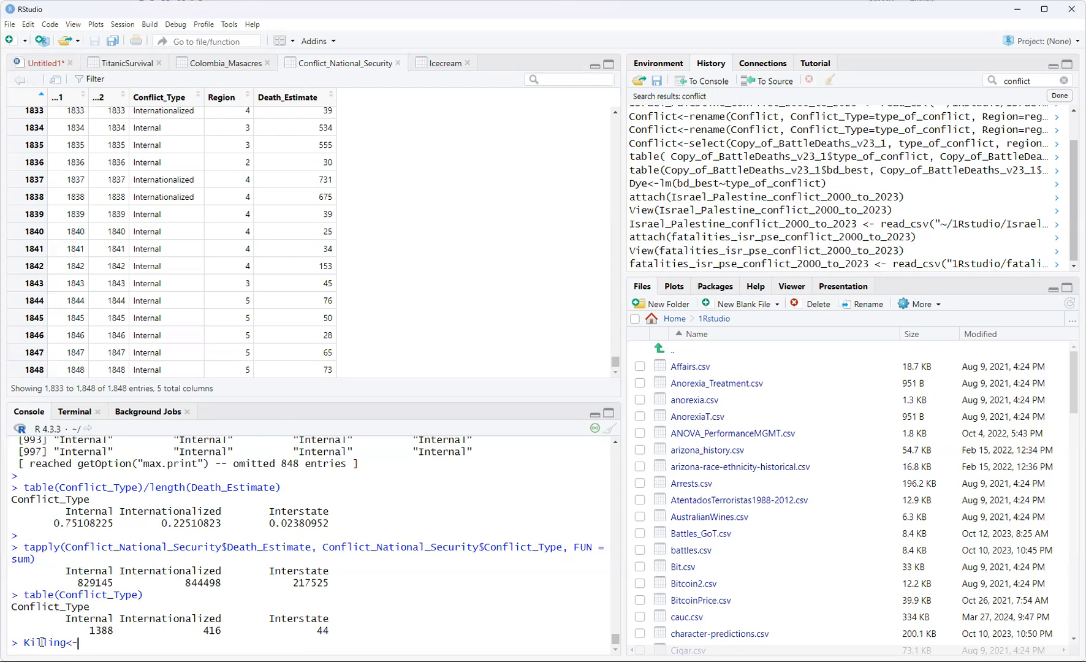
pyautogui.write('lm(')
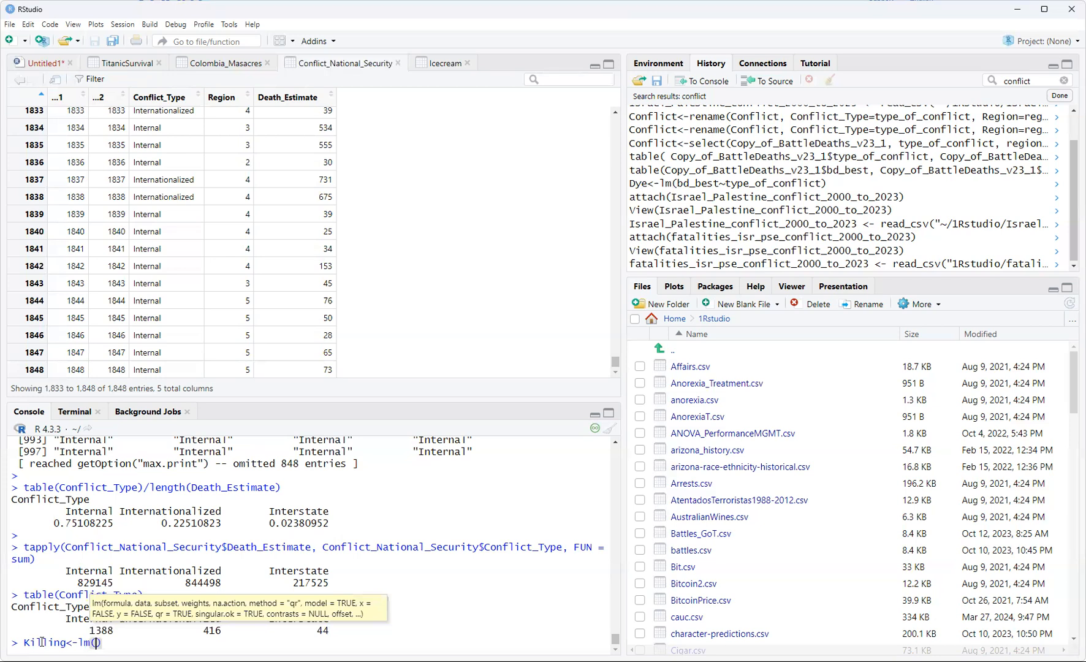
pyautogui.write('de')
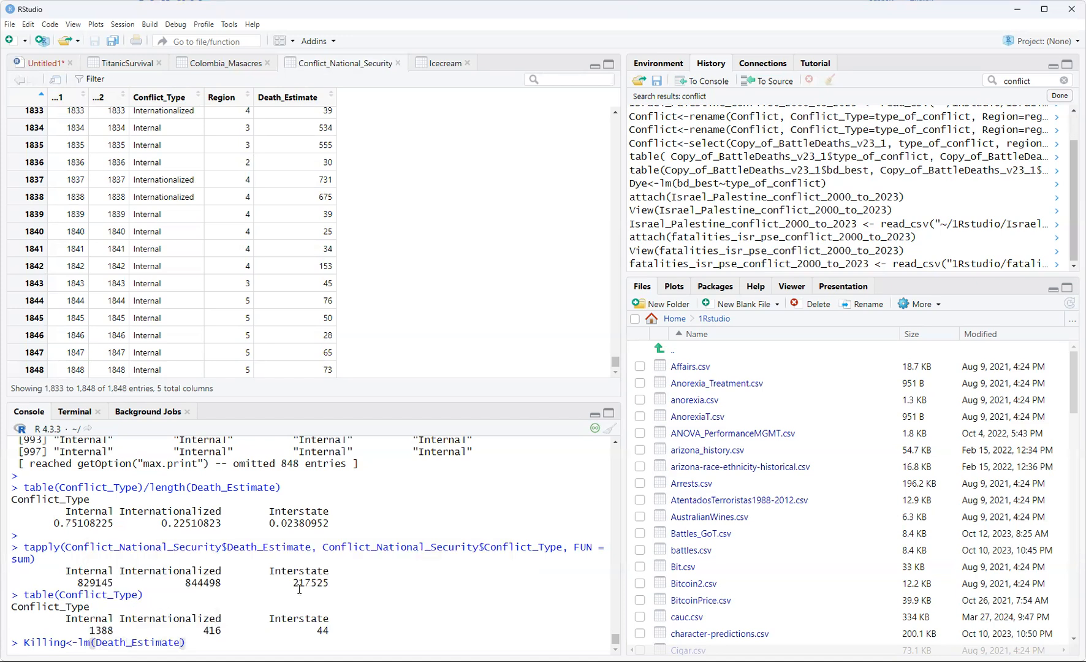
pyautogui.write('~')
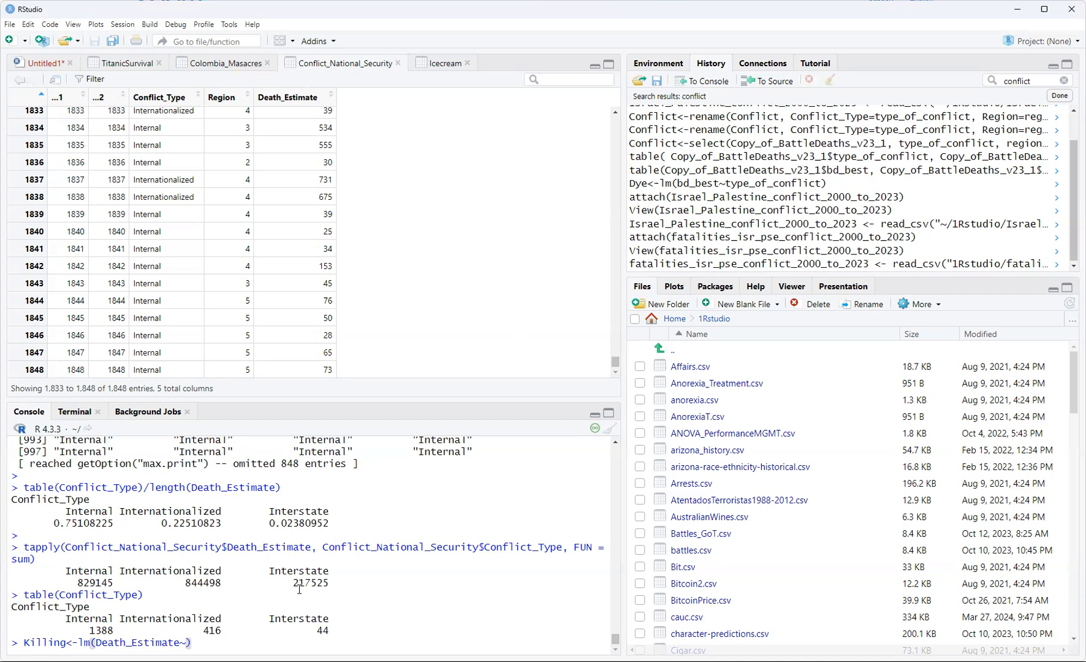
pyautogui.write('conf')
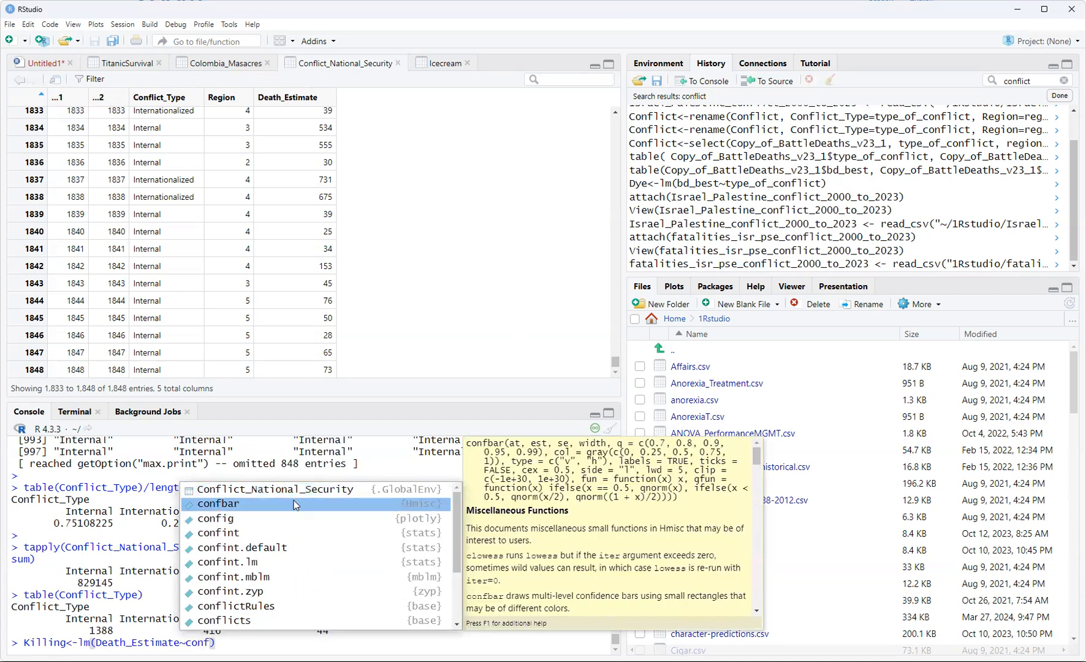
pyautogui.write('lict_Type,')
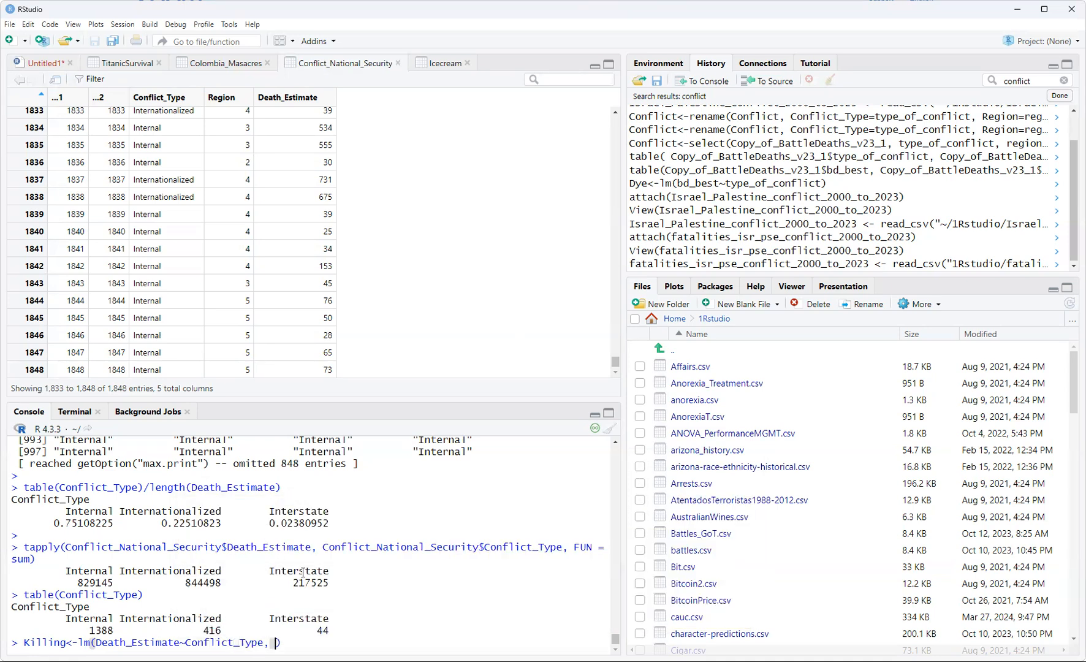
pyautogui.write('data =')
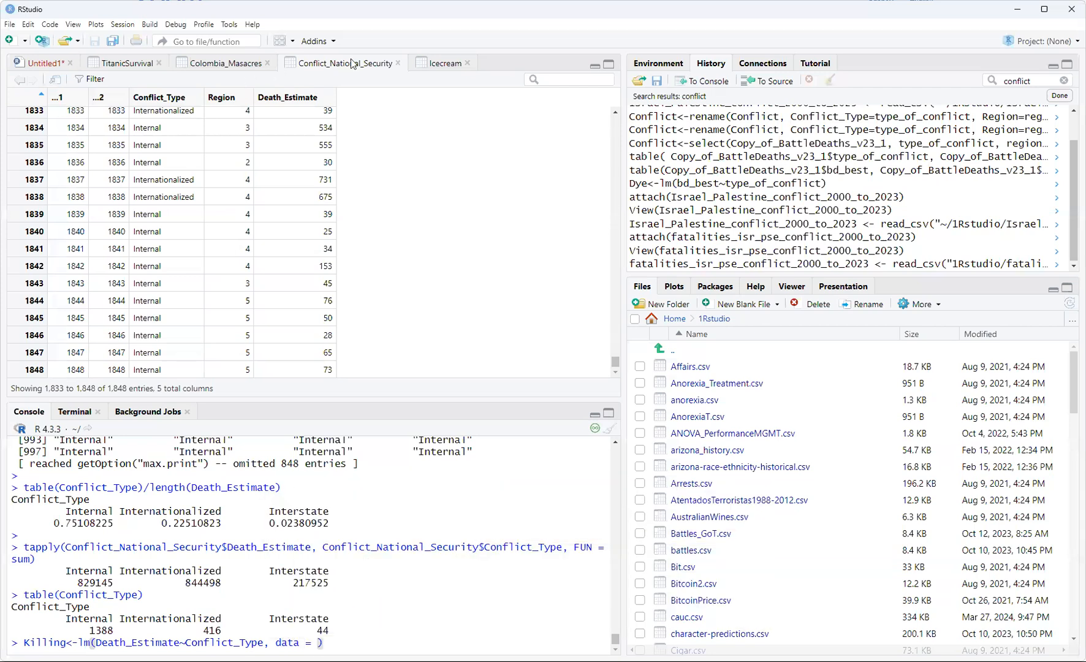
pyautogui.moveTo(440, 611)
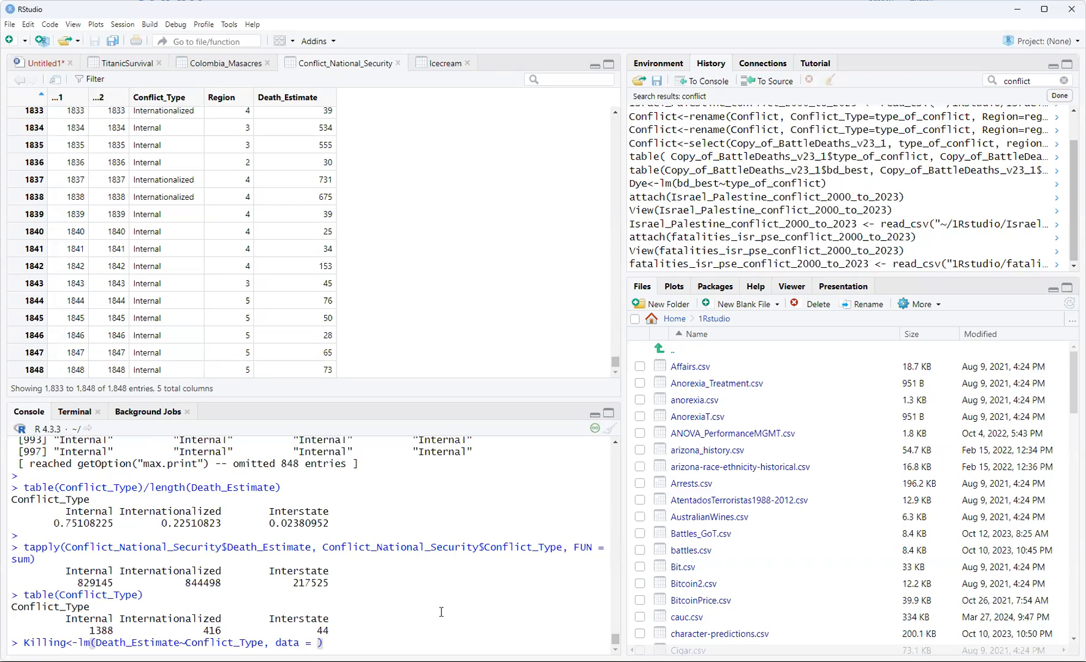
pyautogui.write('conf')
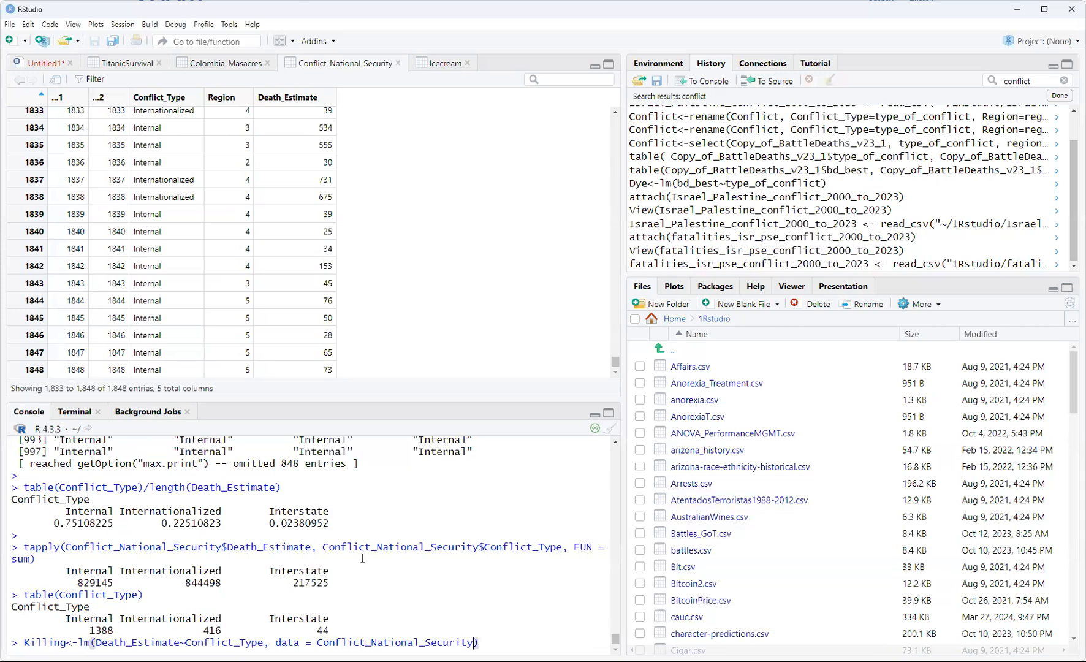
pyautogui.write('summary(')
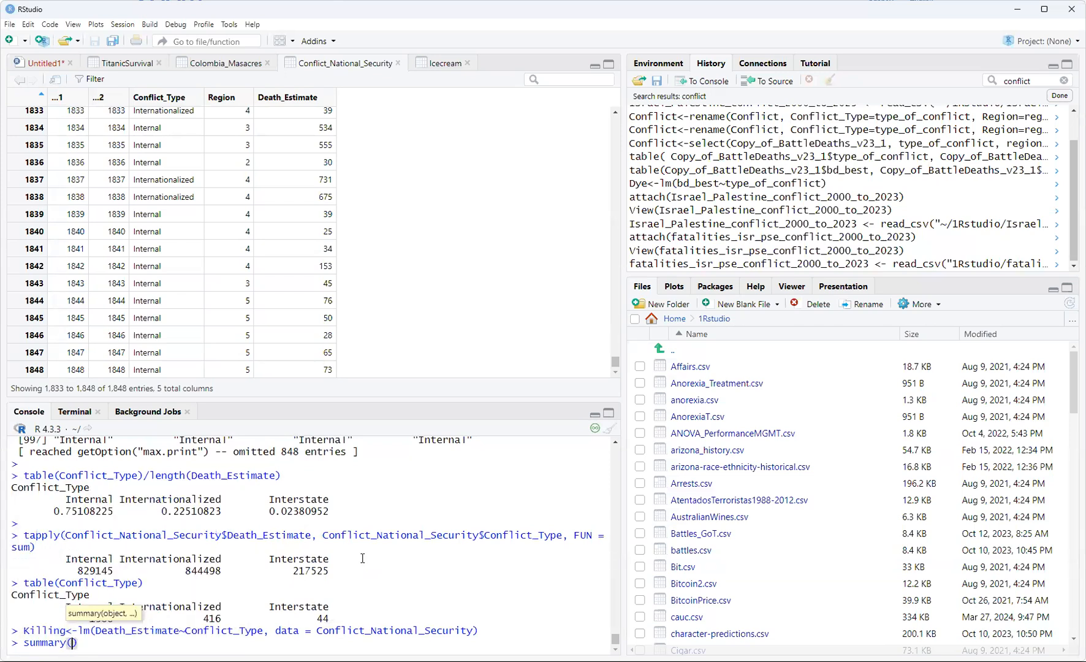
# Run summary(Killing) and highlight the Internationalized coefficient's statistics
pyautogui.write('kil')
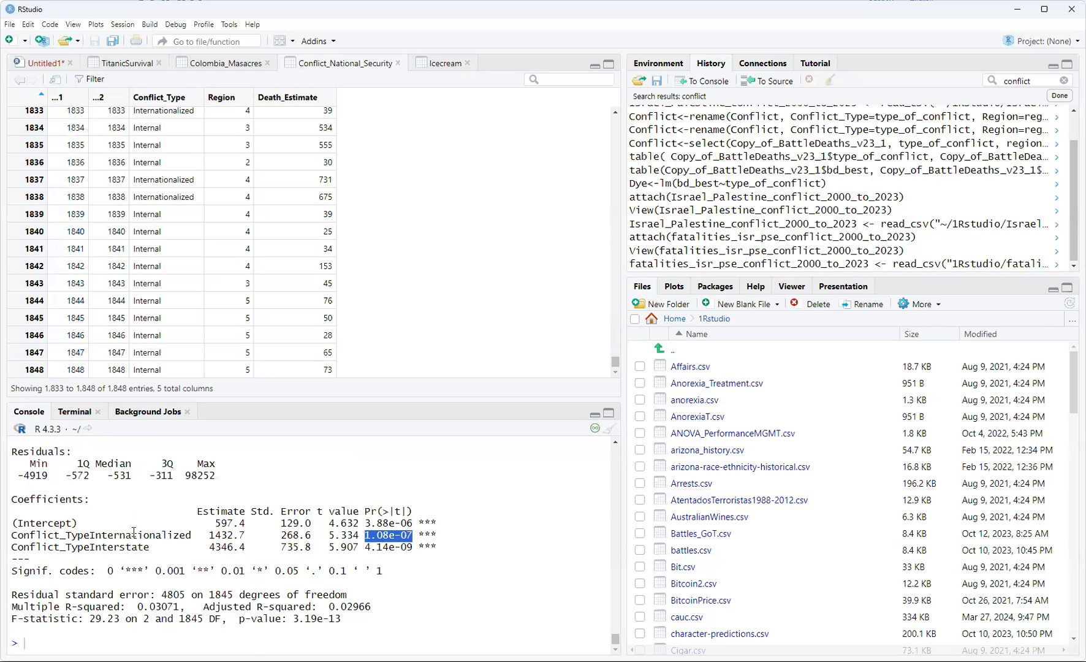
pyautogui.moveTo(210, 547)
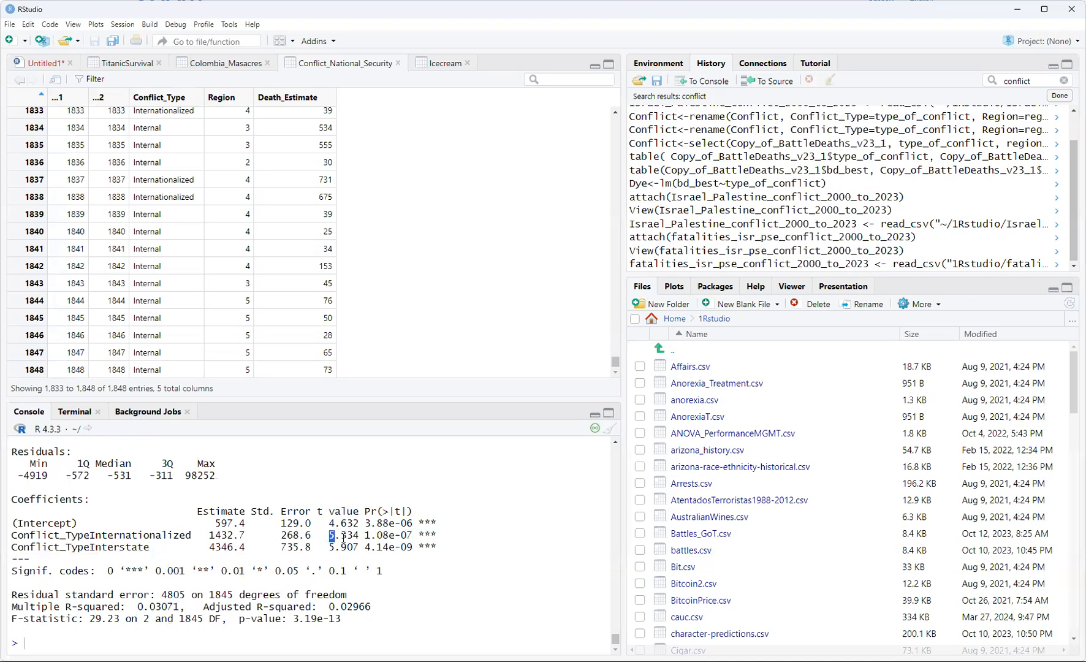
pyautogui.moveTo(340, 535); pyautogui.dragTo(415, 554)
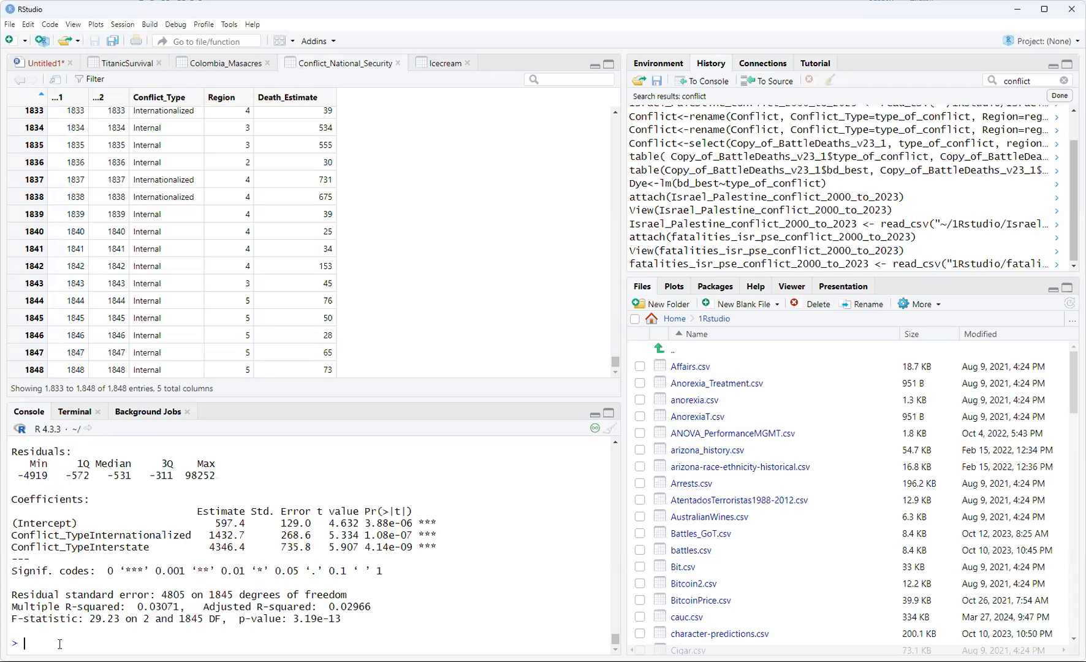
# Run emmeans(Killing, pairwise~Conflict_Type) for Tukey contrasts across the three conflict types
pyautogui.write('emmeans')
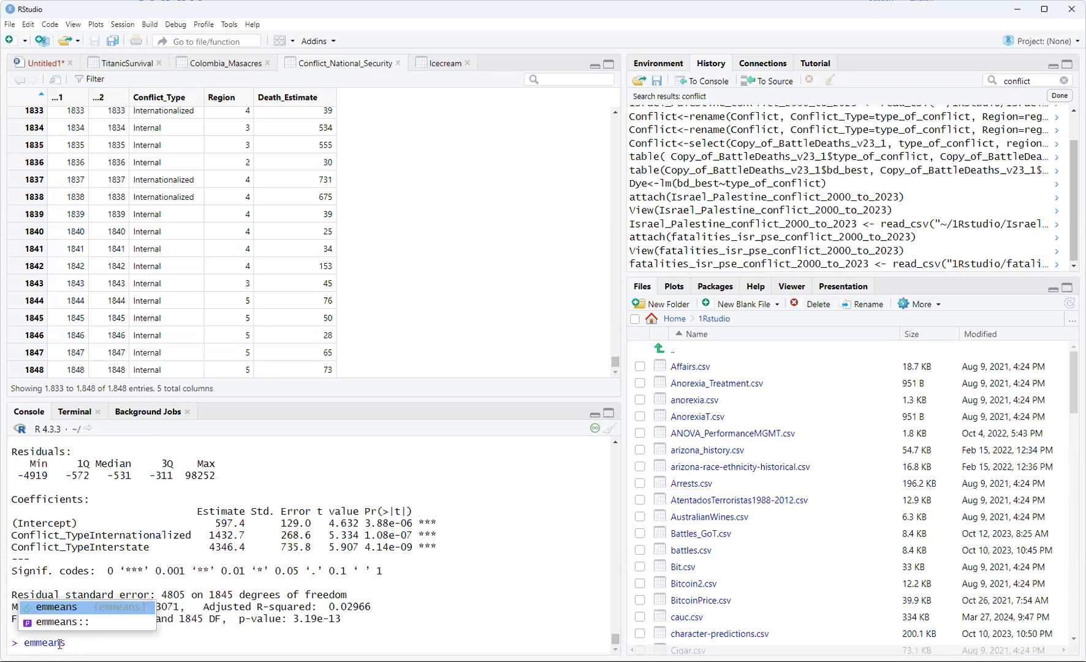
pyautogui.write('(')
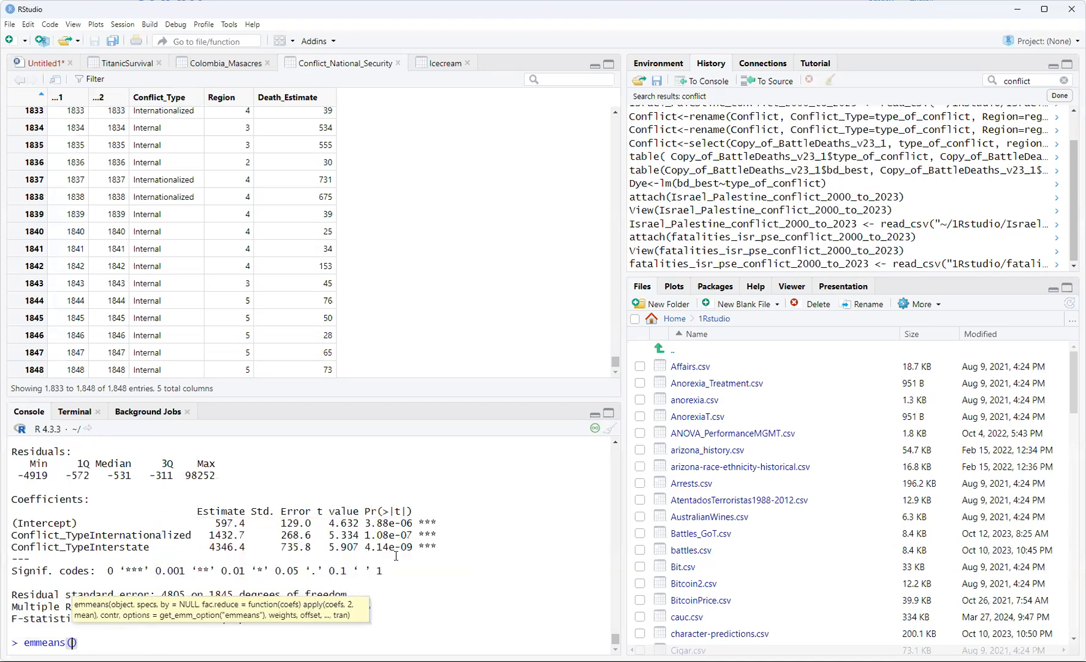
pyautogui.write('killing')
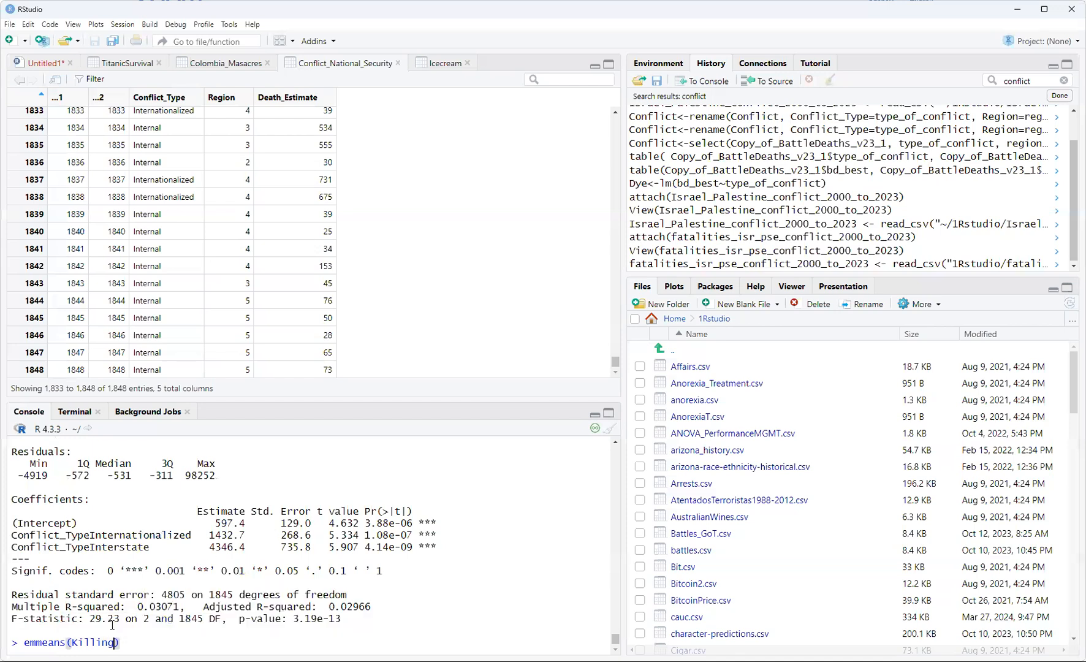
pyautogui.write(', pa')
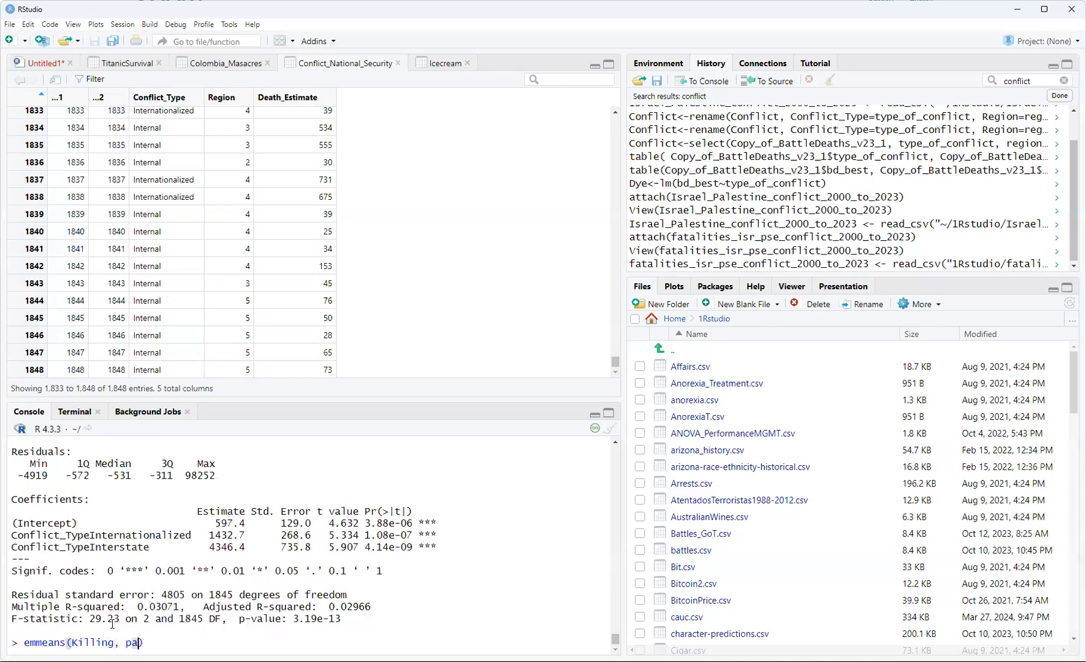
pyautogui.write('r')
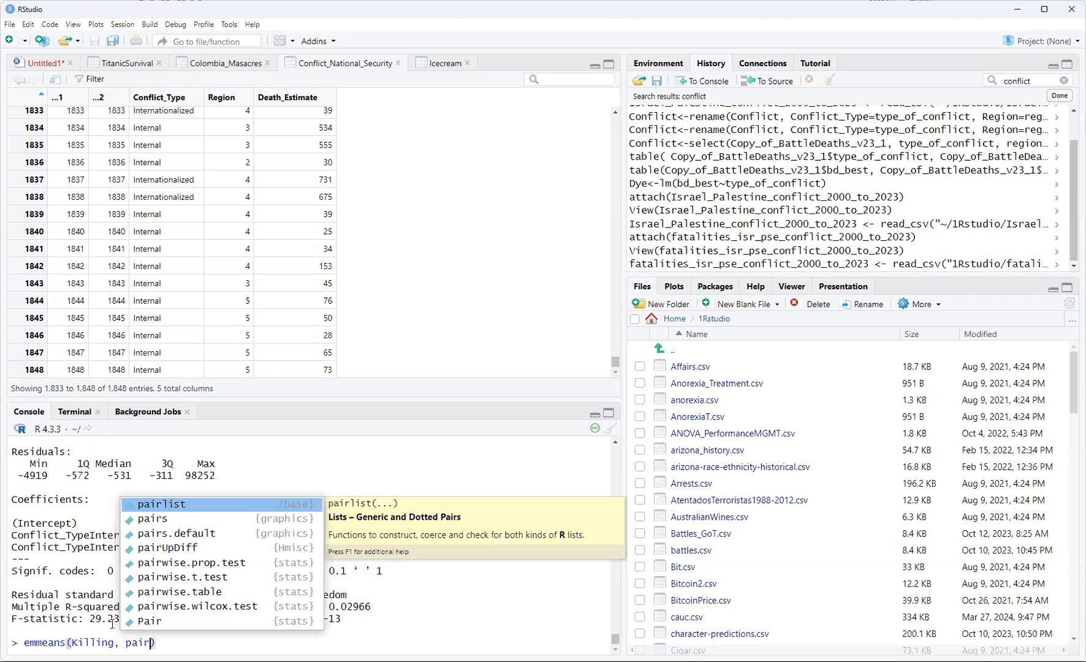
pyautogui.write('wise~')
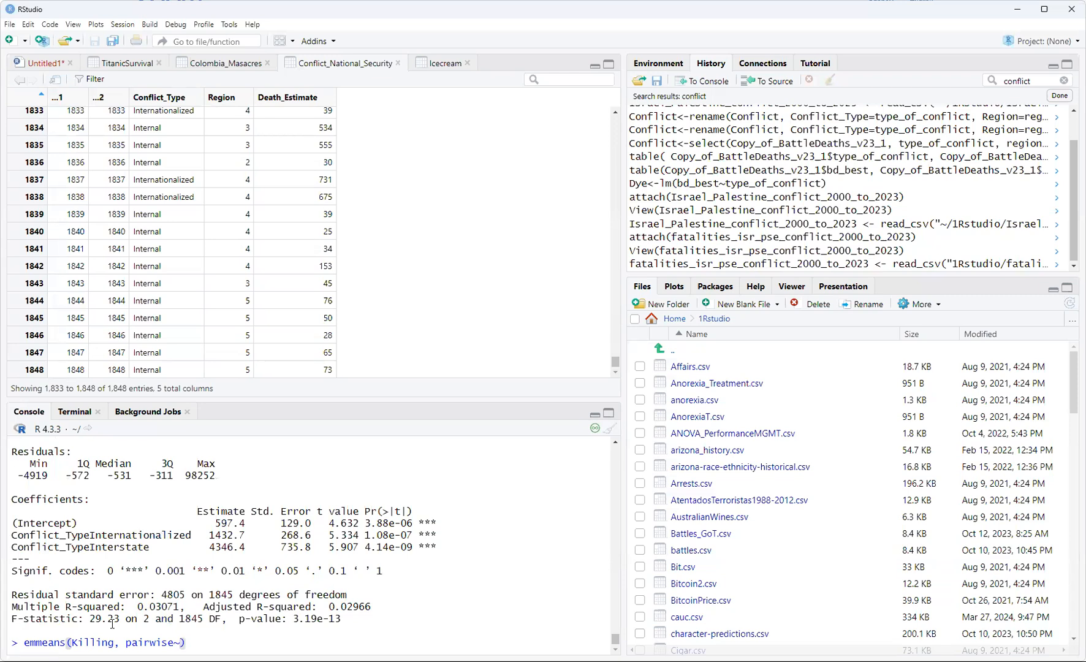
pyautogui.write('conf')
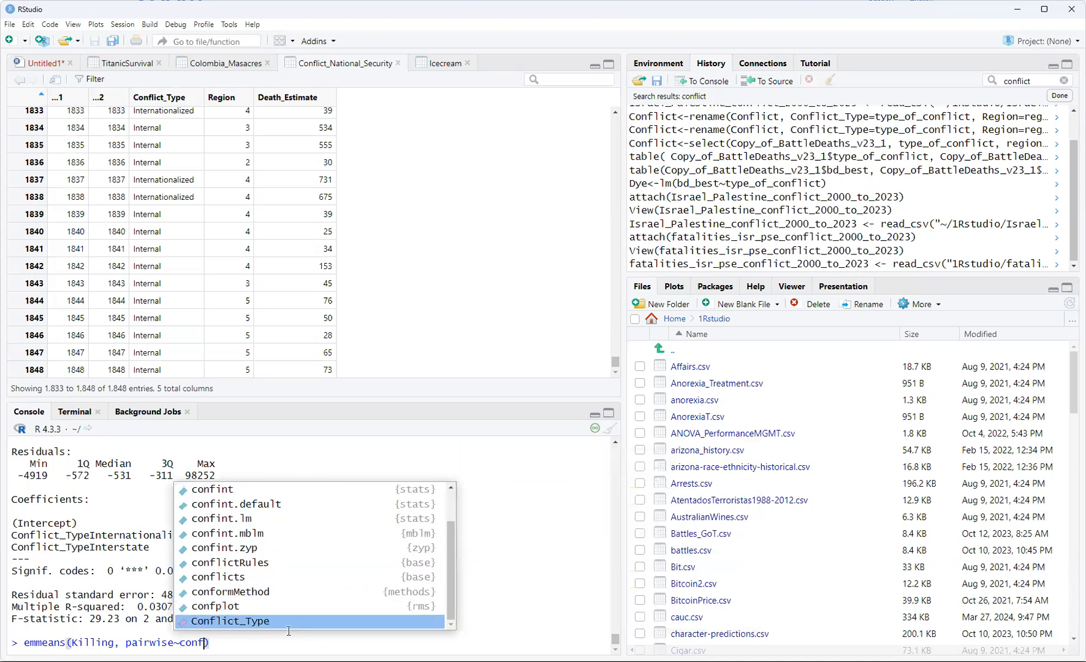
pyautogui.click(232, 621)
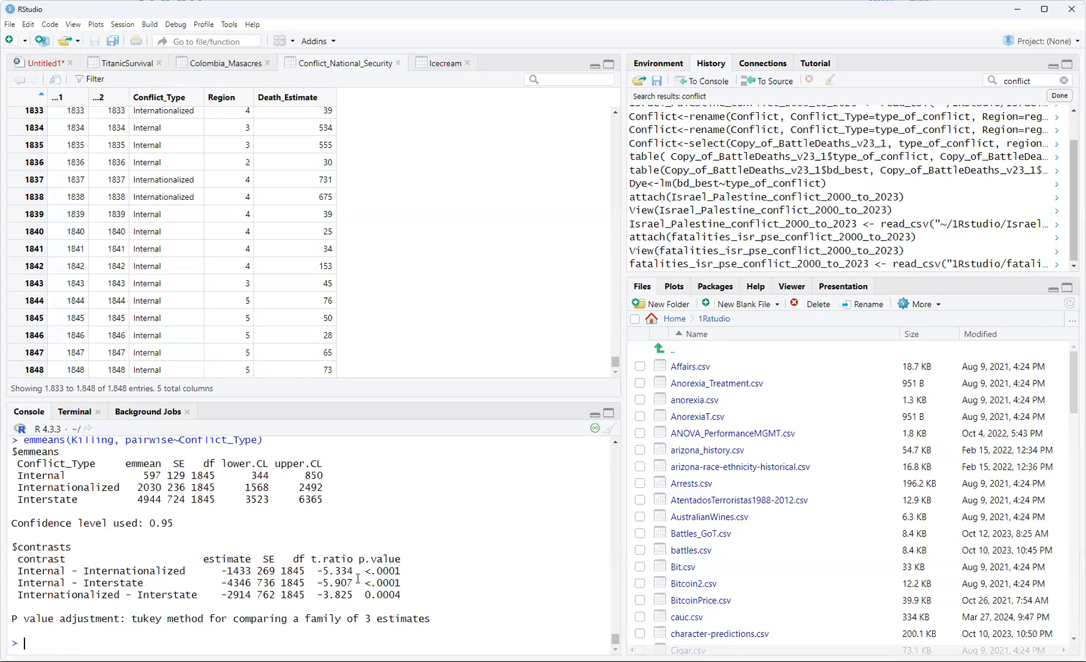
pyautogui.moveTo(403, 562)
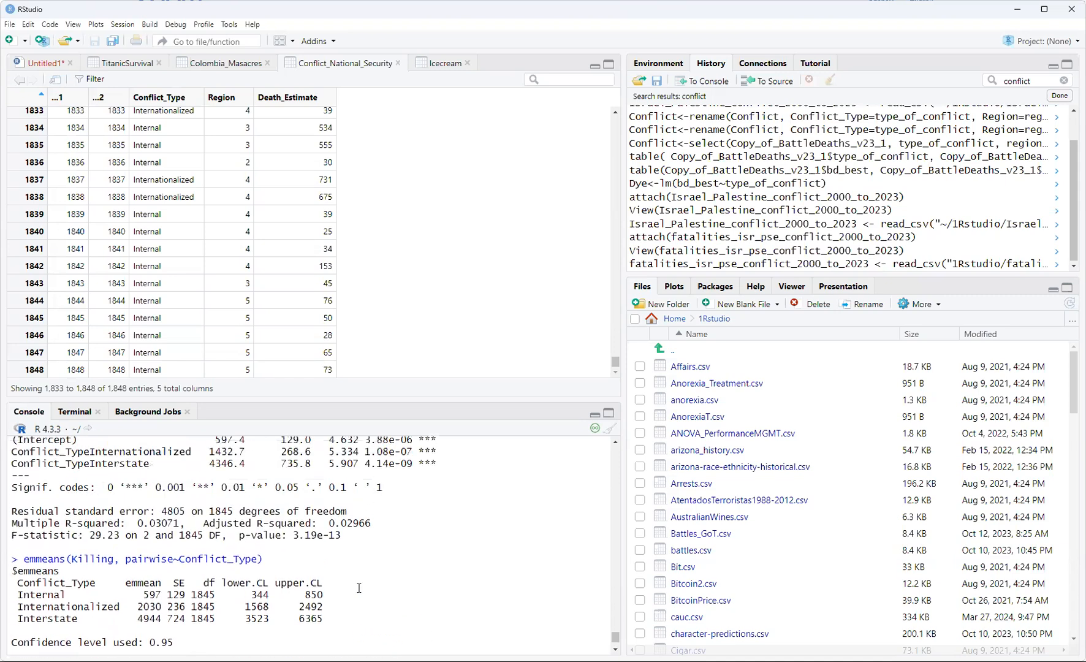
pyautogui.scroll(-3)
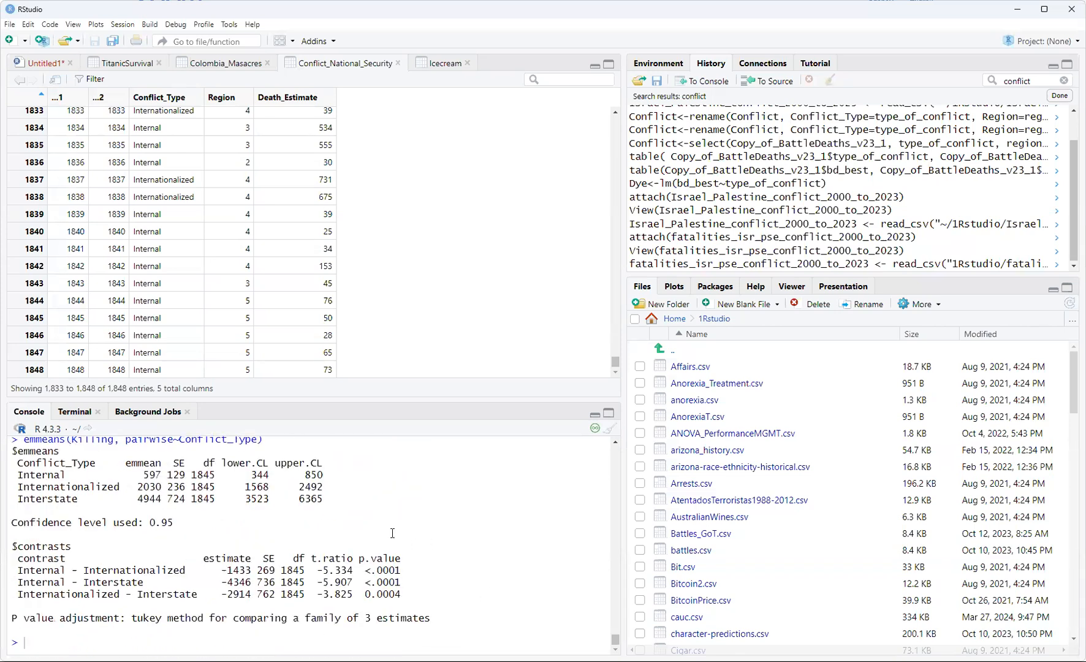
pyautogui.moveTo(282, 557)
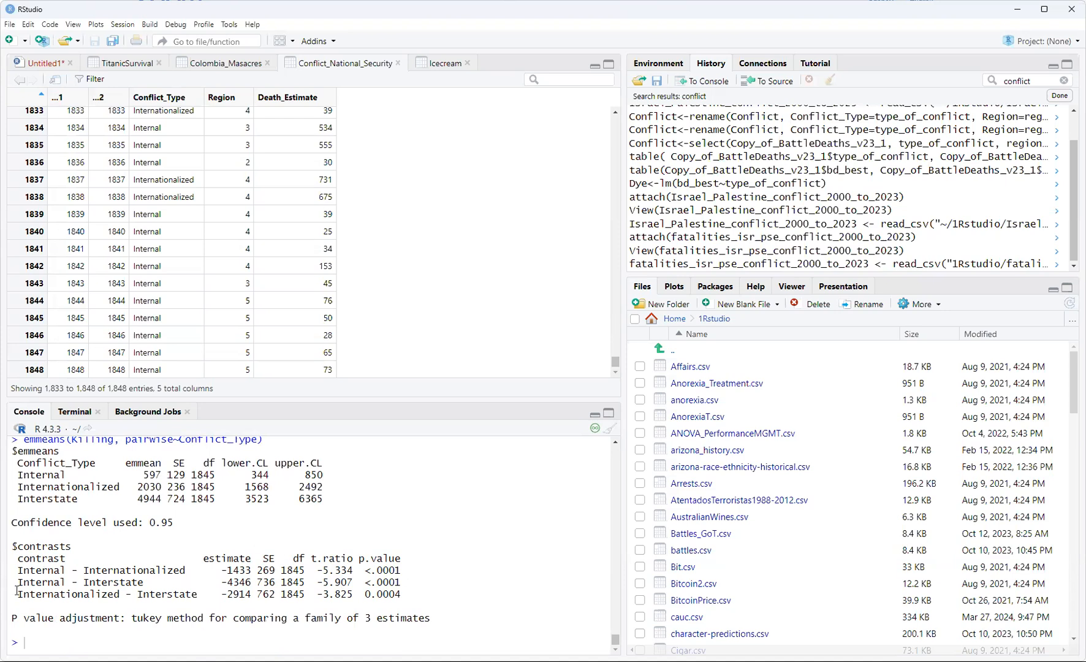
pyautogui.moveTo(9, 600)
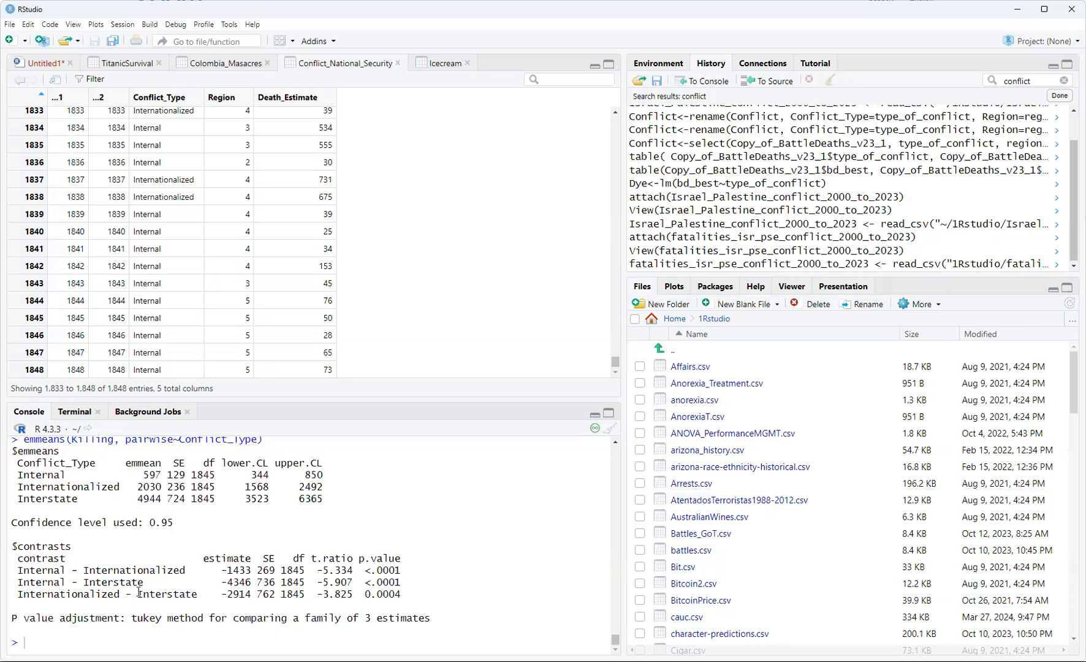
pyautogui.doubleClick(166, 595)
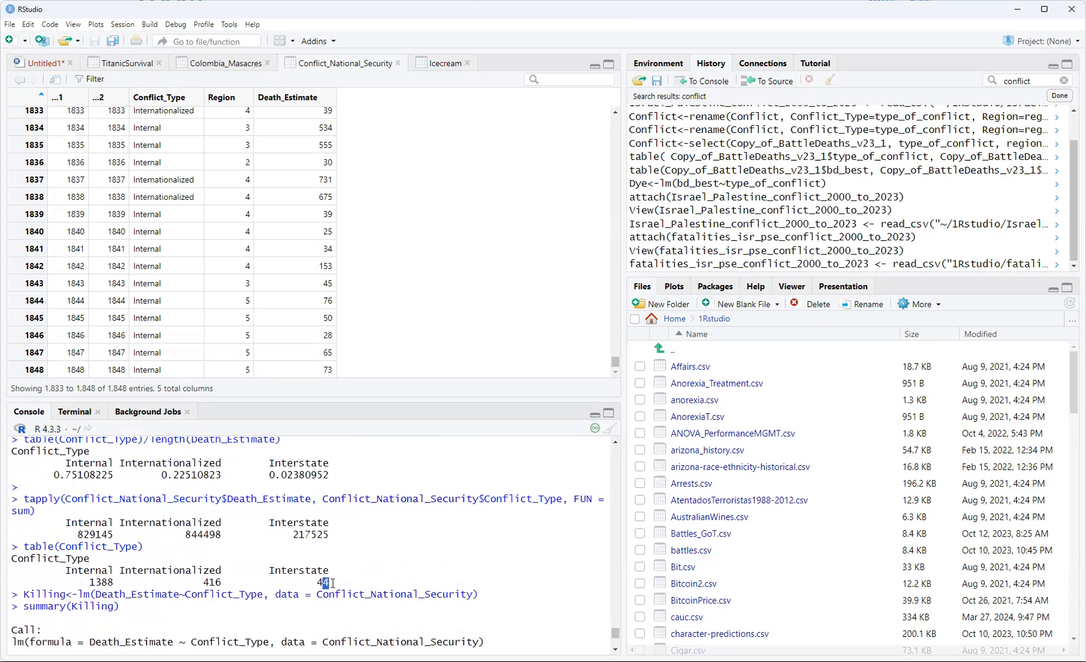
pyautogui.doubleClick(311, 535)
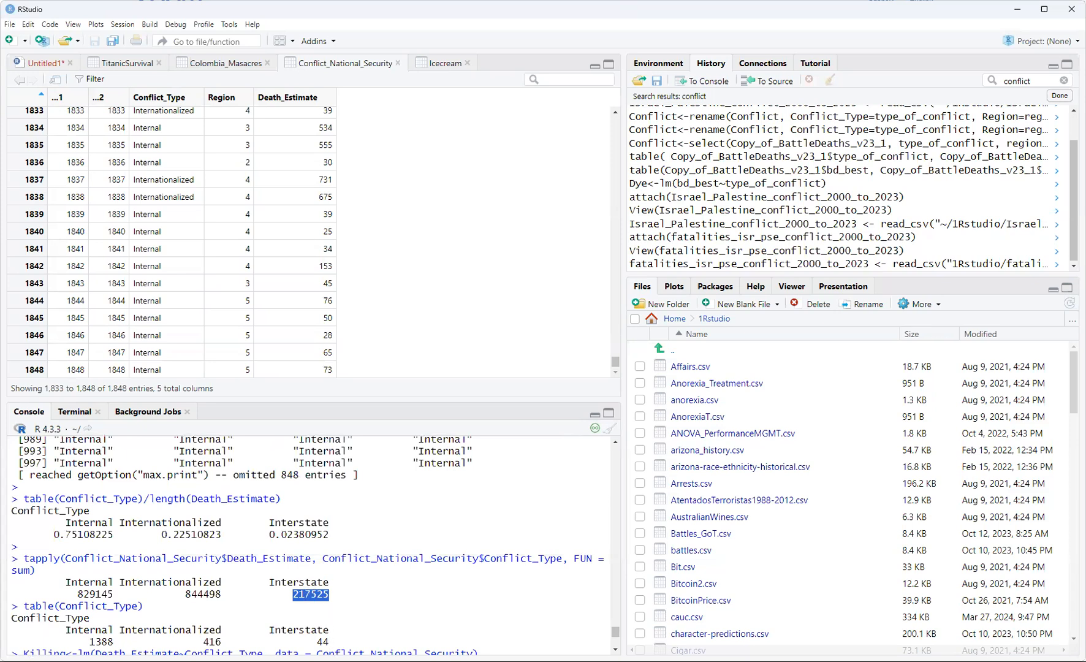
pyautogui.moveTo(335, 640)
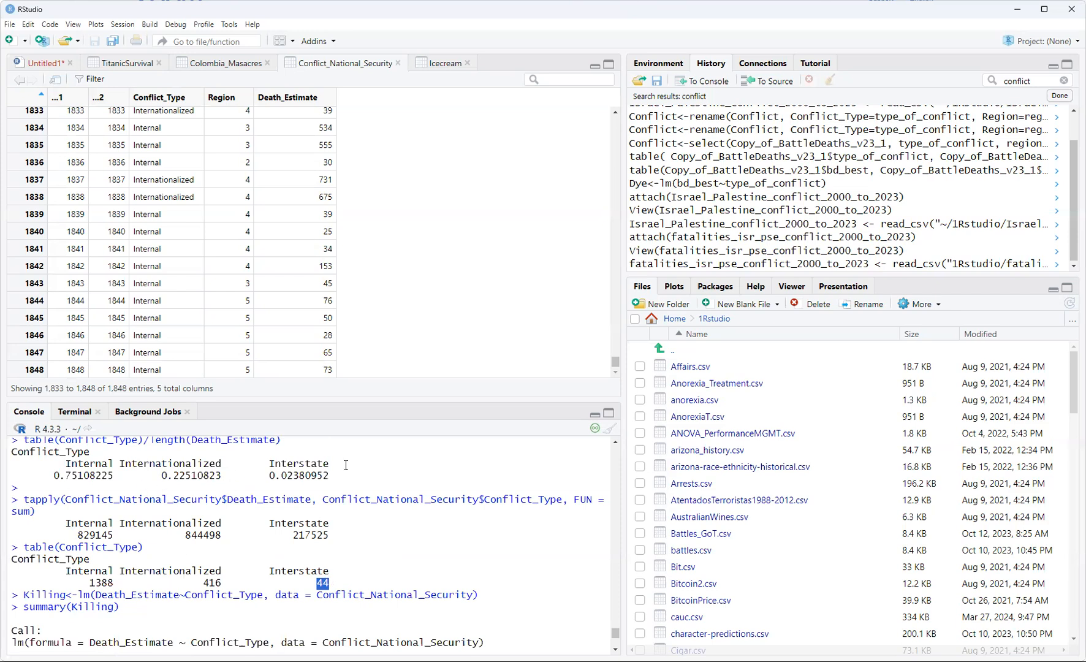
pyautogui.scroll(-3)
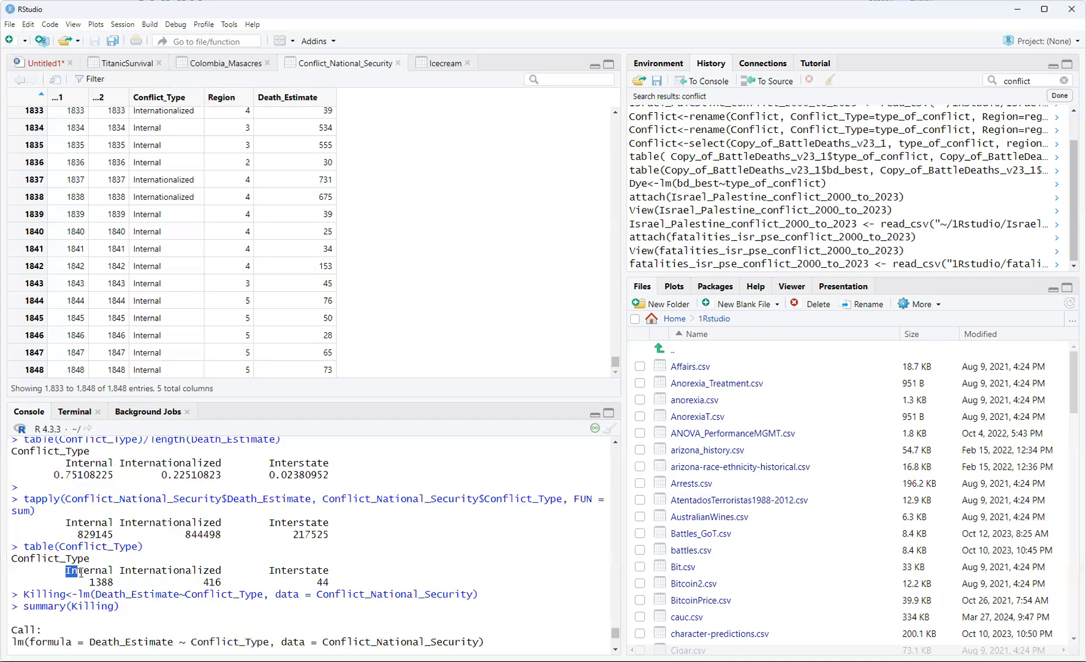
pyautogui.doubleClick(87, 570)
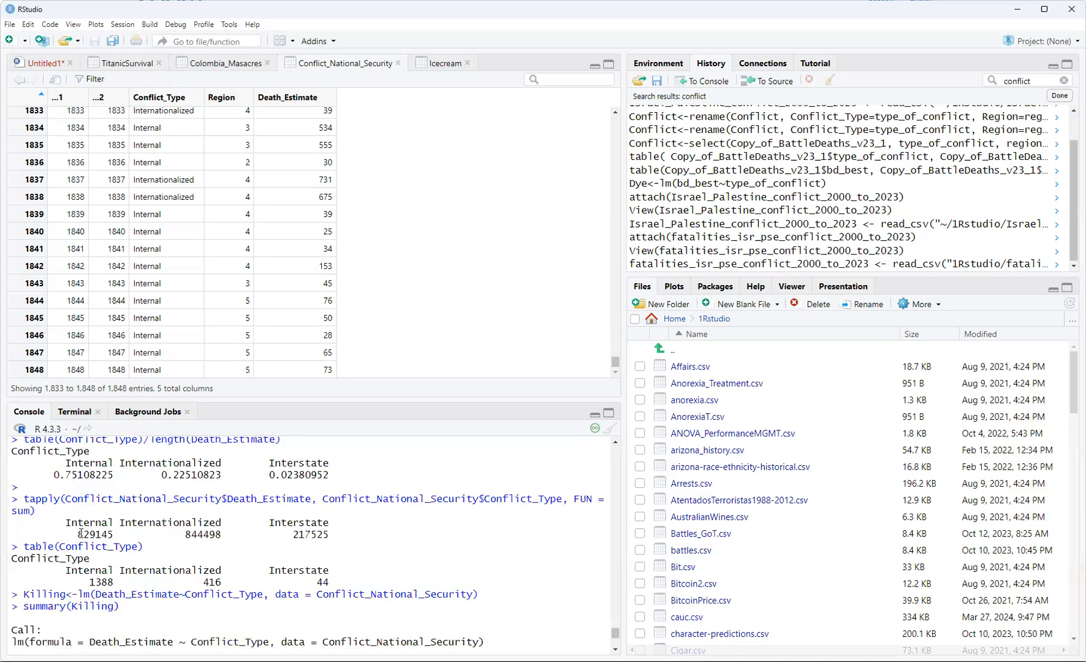
pyautogui.doubleClick(94, 535)
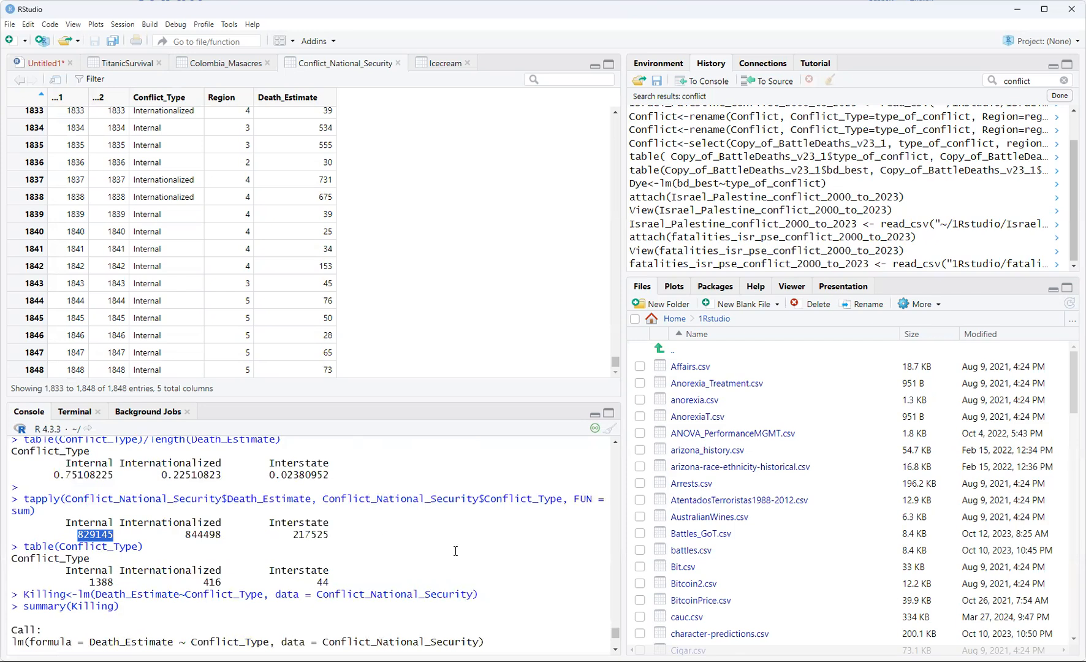
pyautogui.moveTo(449, 545)
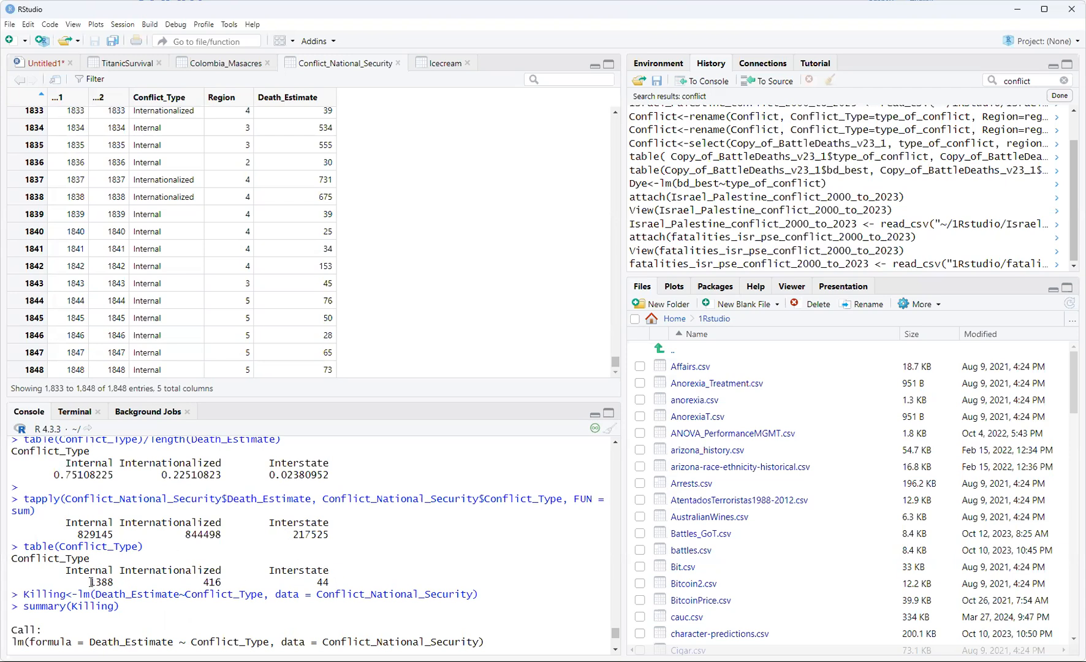
pyautogui.doubleClick(102, 581)
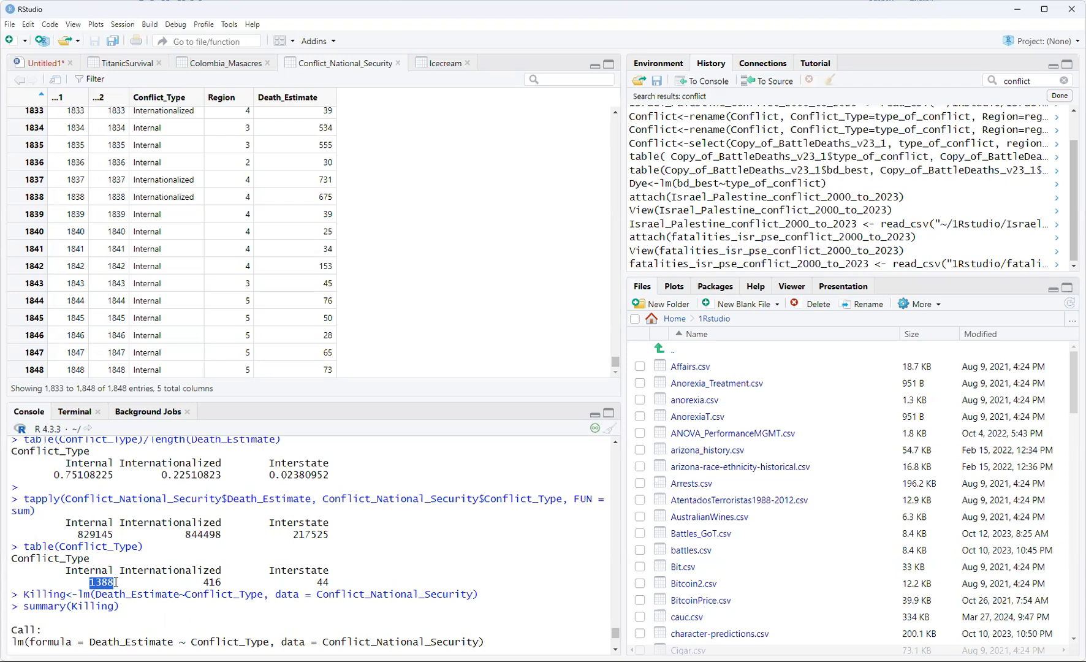
pyautogui.moveTo(314, 593)
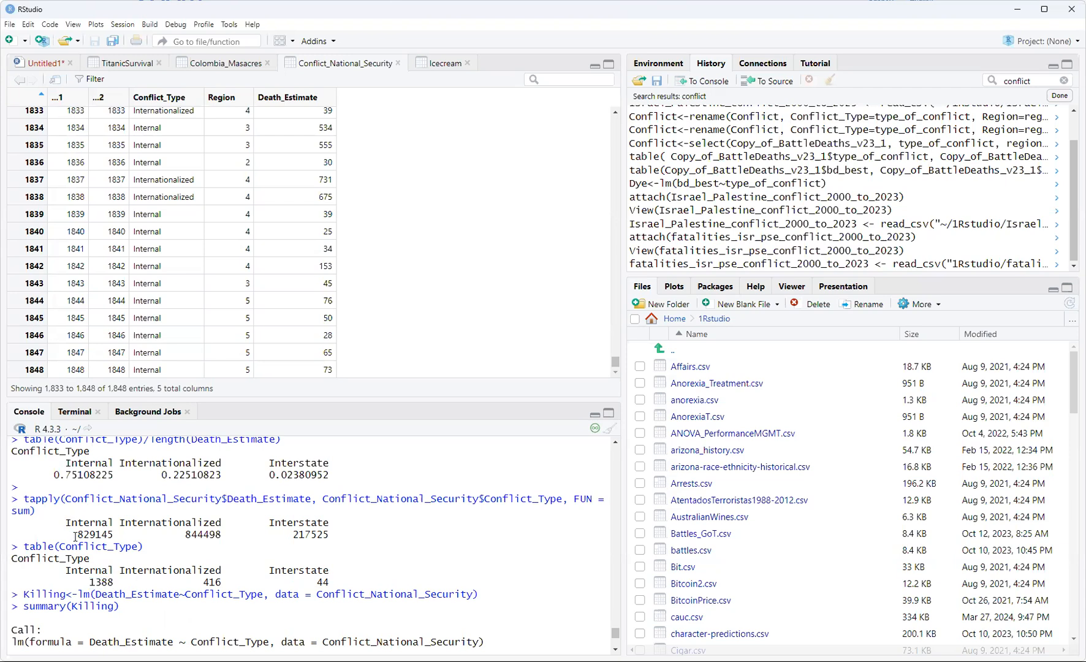
pyautogui.doubleClick(93, 534)
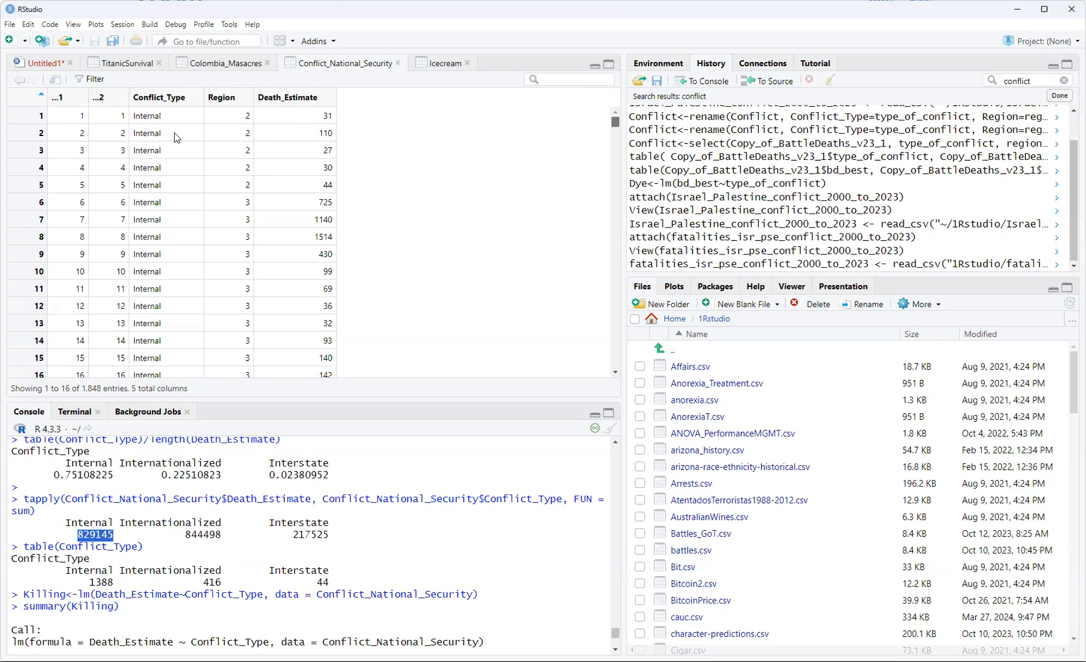
pyautogui.click(34, 62)
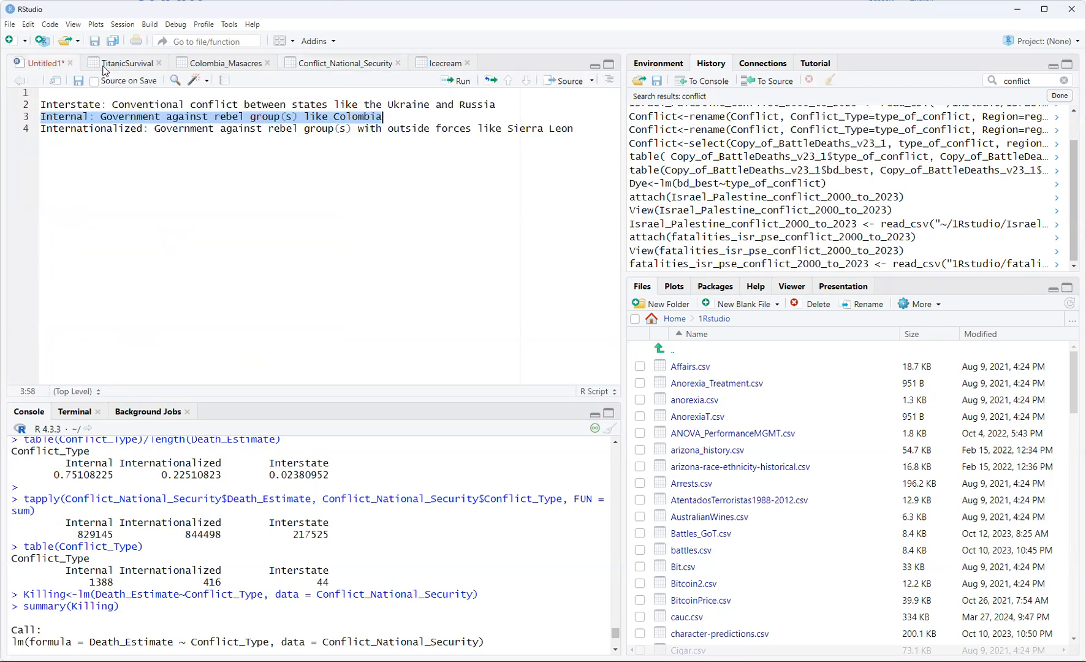
pyautogui.click(344, 63)
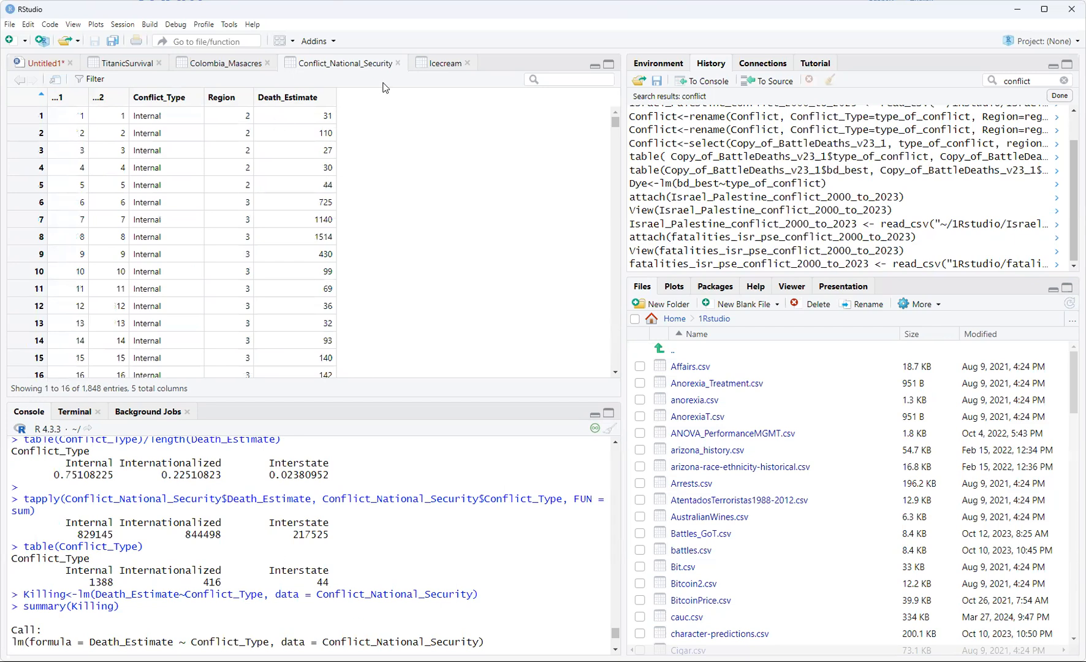
pyautogui.moveTo(368, 459)
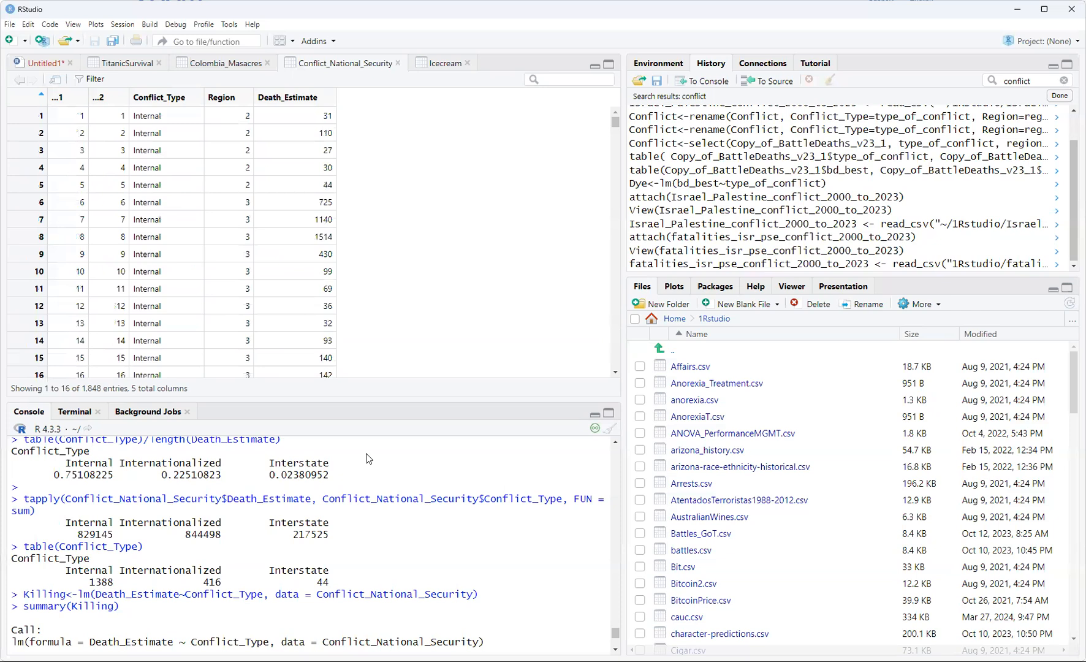
pyautogui.moveTo(412, 580)
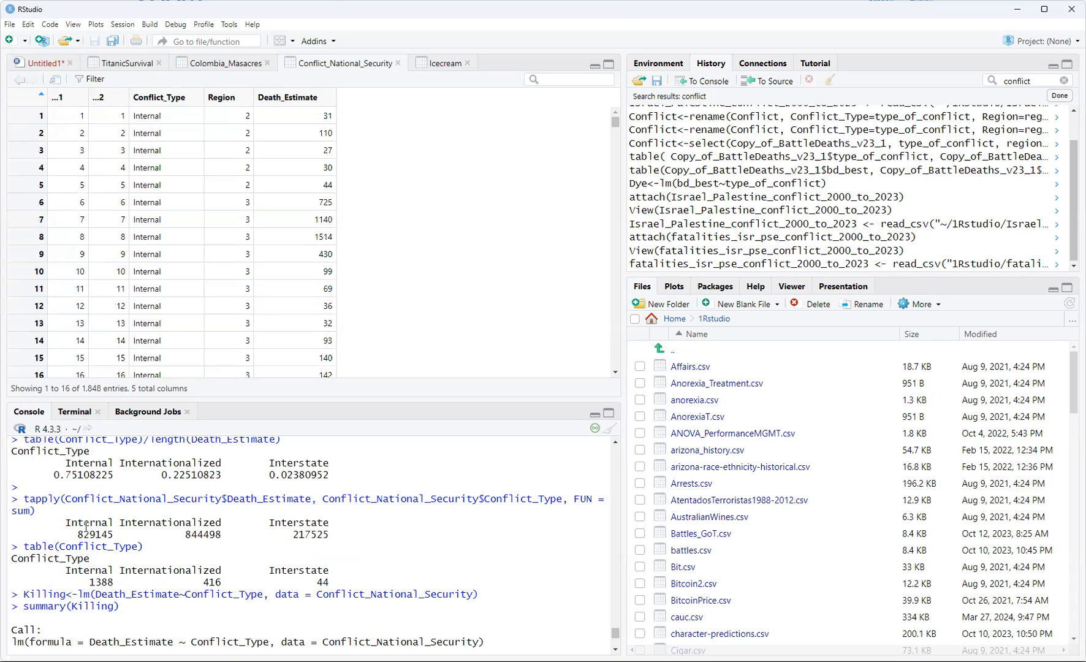
pyautogui.doubleClick(86, 536)
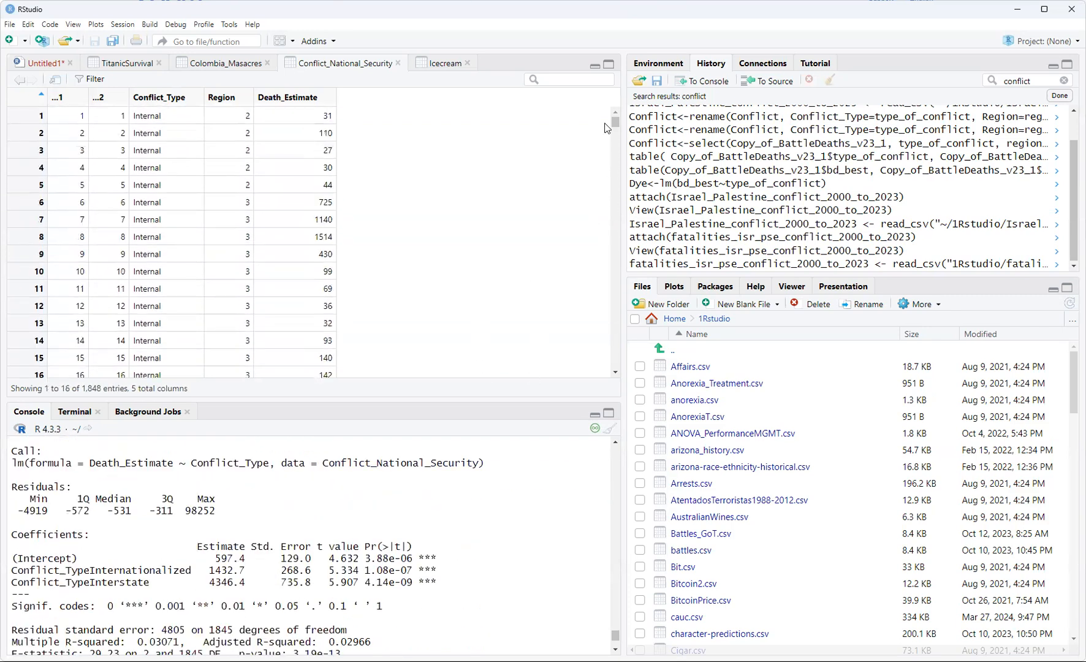
# Scroll past the emmeans output and show the Colombia_Masacres table of 1,633 entries
pyautogui.scroll(-3)
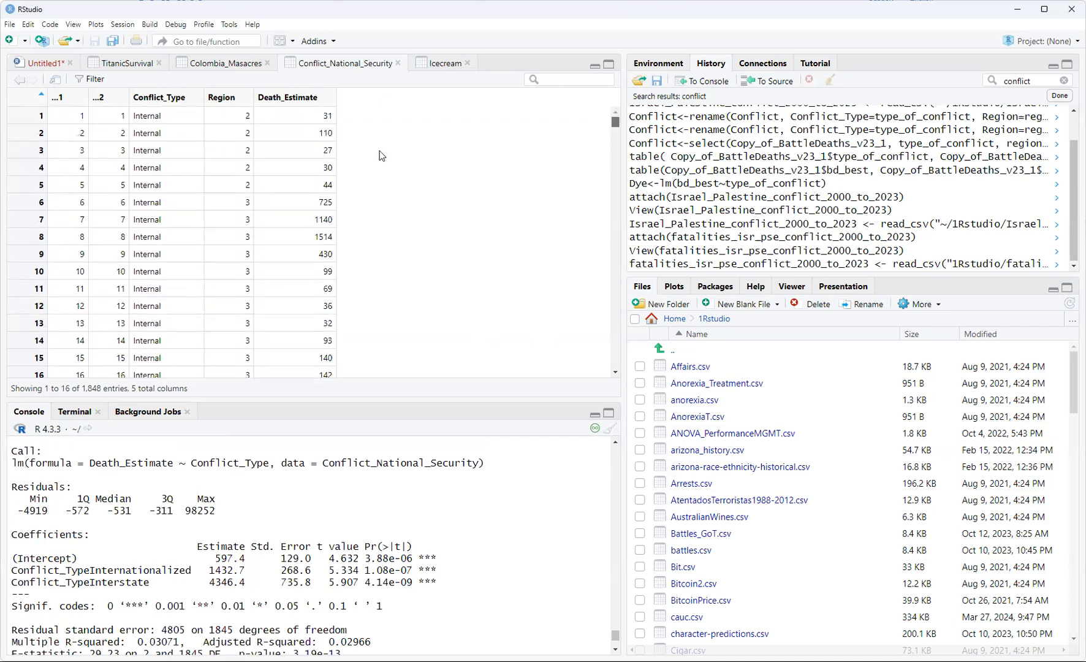
pyautogui.moveTo(431, 191)
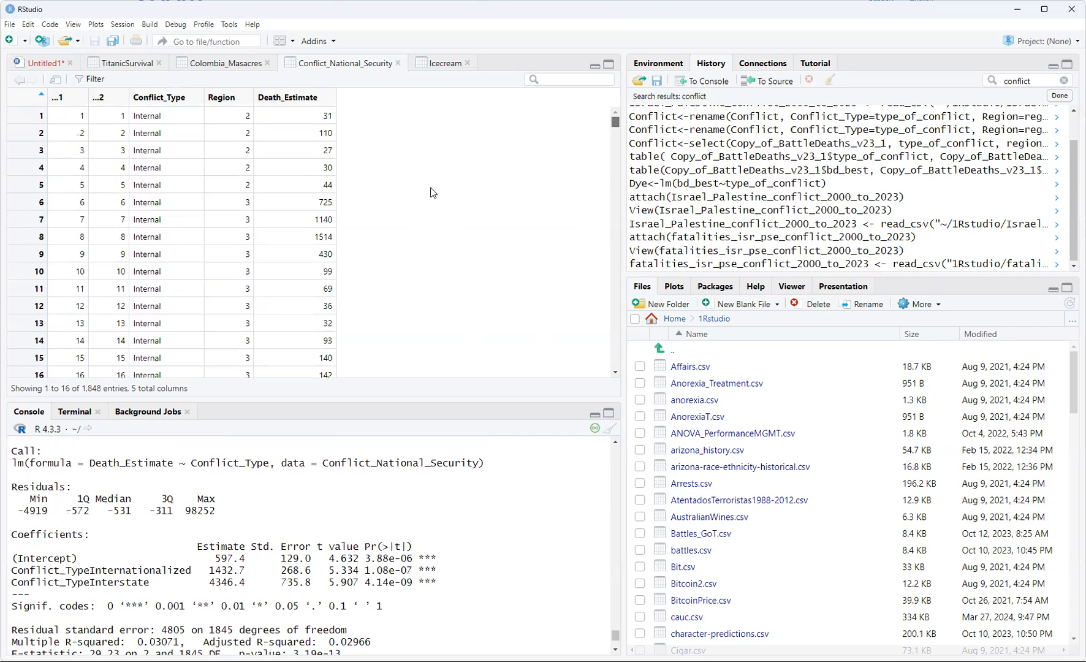
pyautogui.moveTo(432, 264)
pyautogui.write('emmeans(Killing, pairwise~Conflict_Type)')
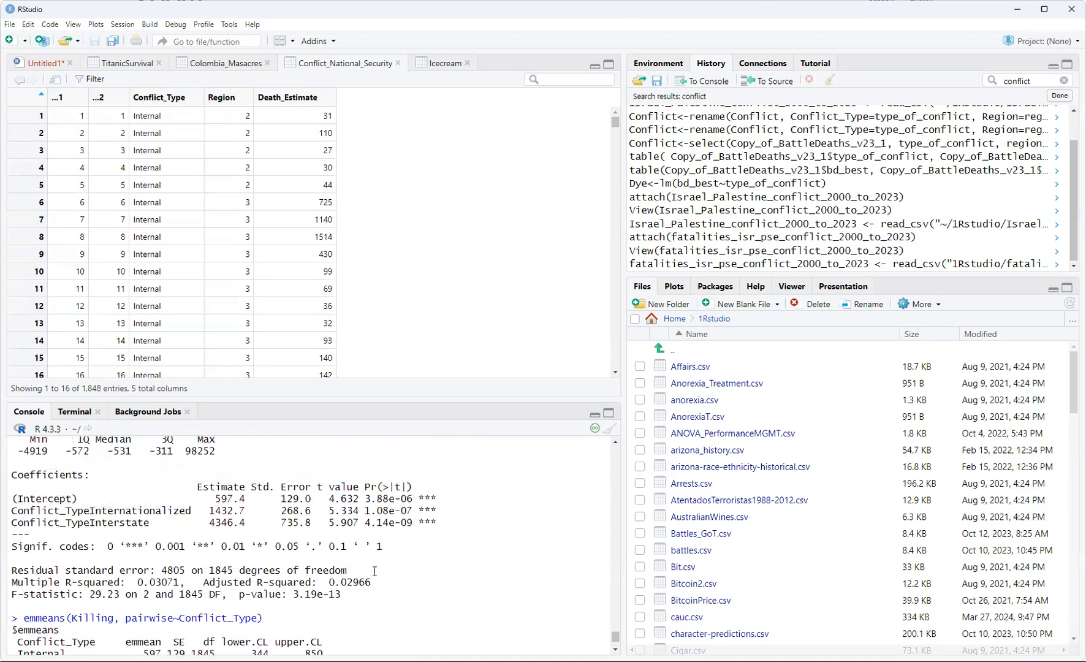
pyautogui.click(219, 63)
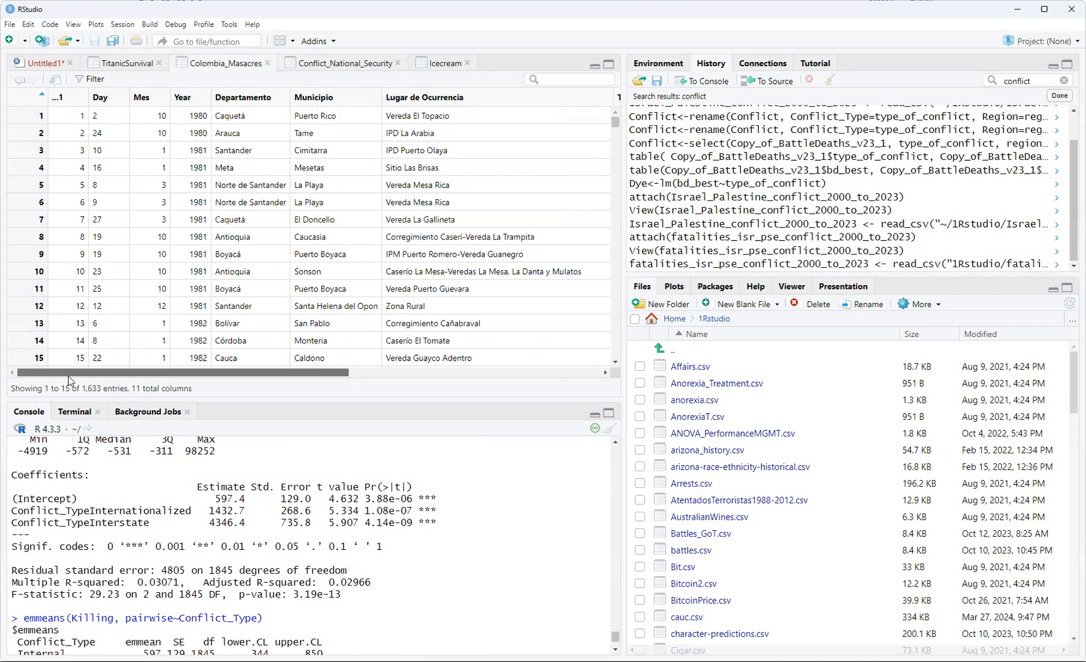
pyautogui.hscroll(3)
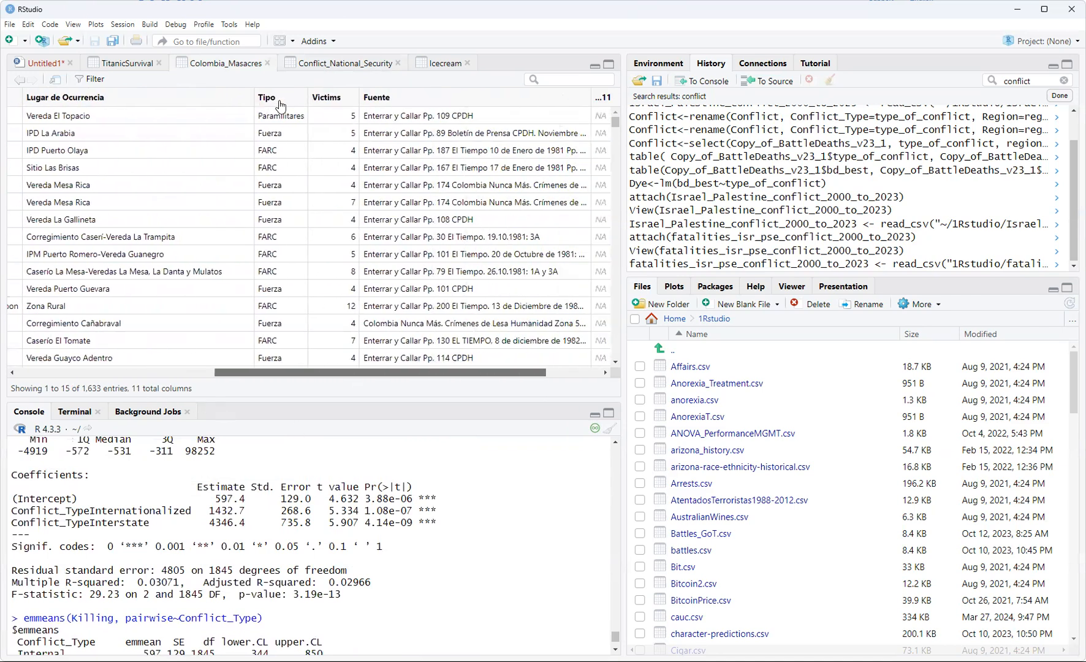
pyautogui.moveTo(281, 105)
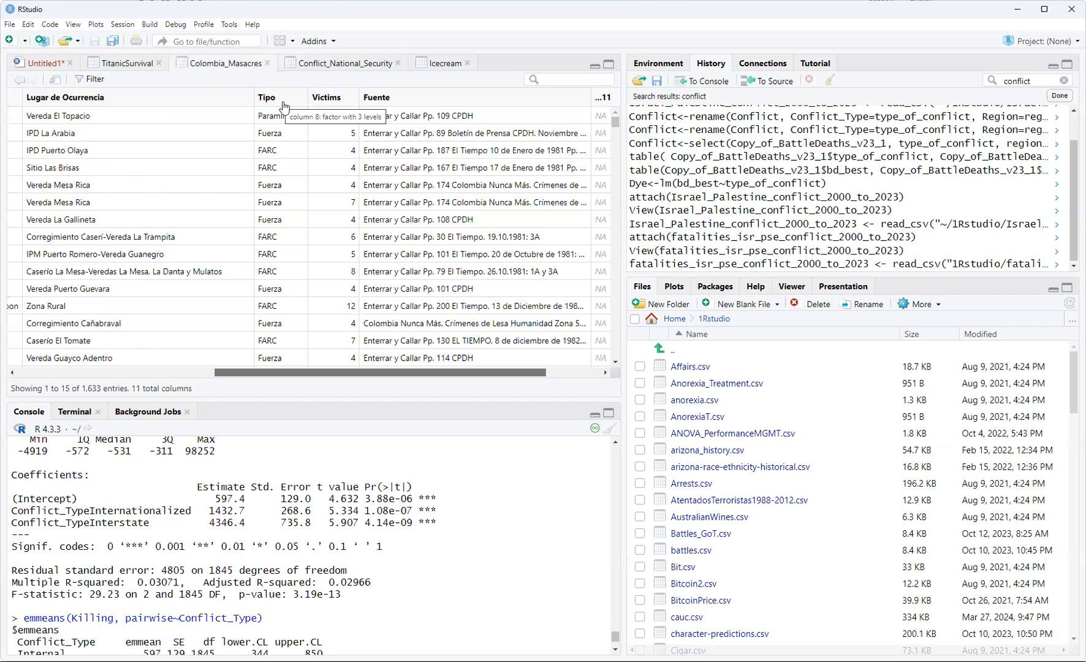
pyautogui.moveTo(280, 119)
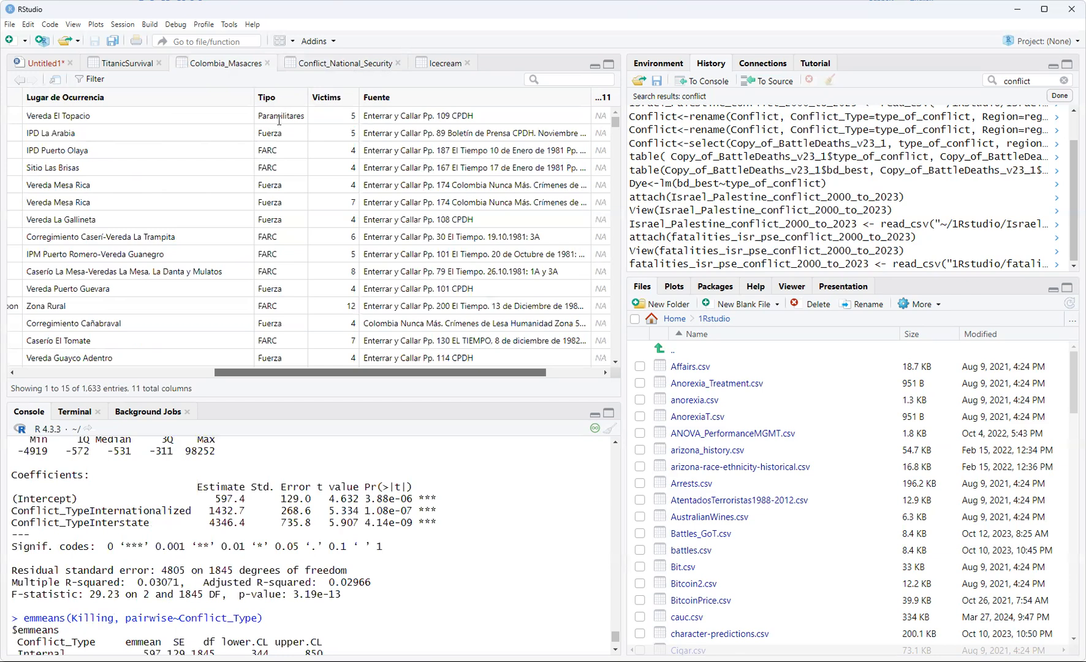
pyautogui.moveTo(283, 140)
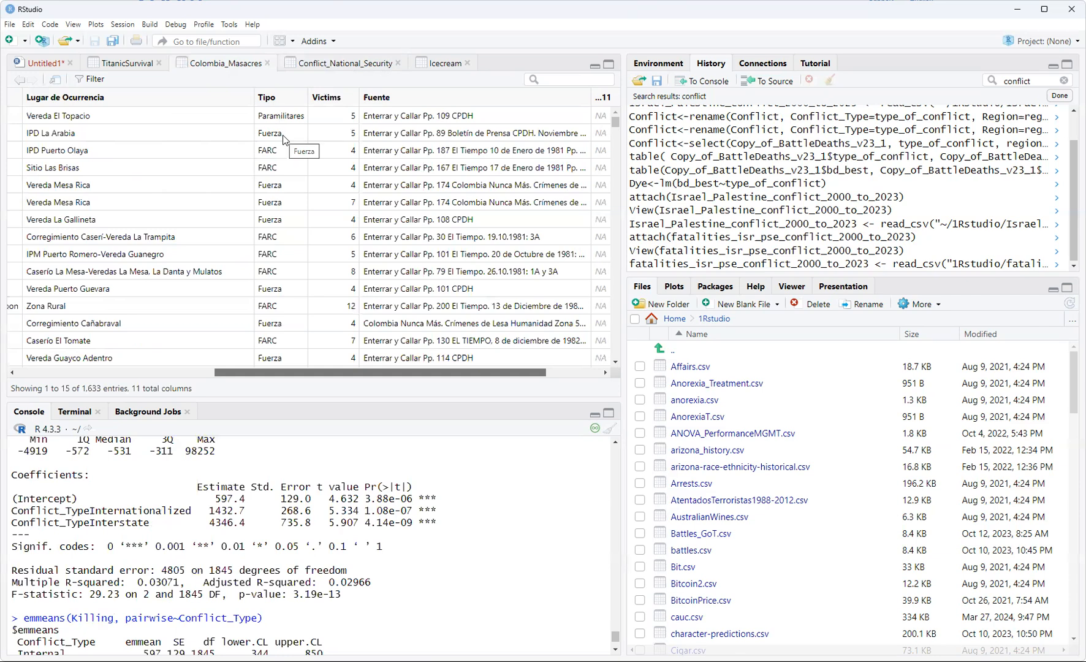
pyautogui.moveTo(291, 155)
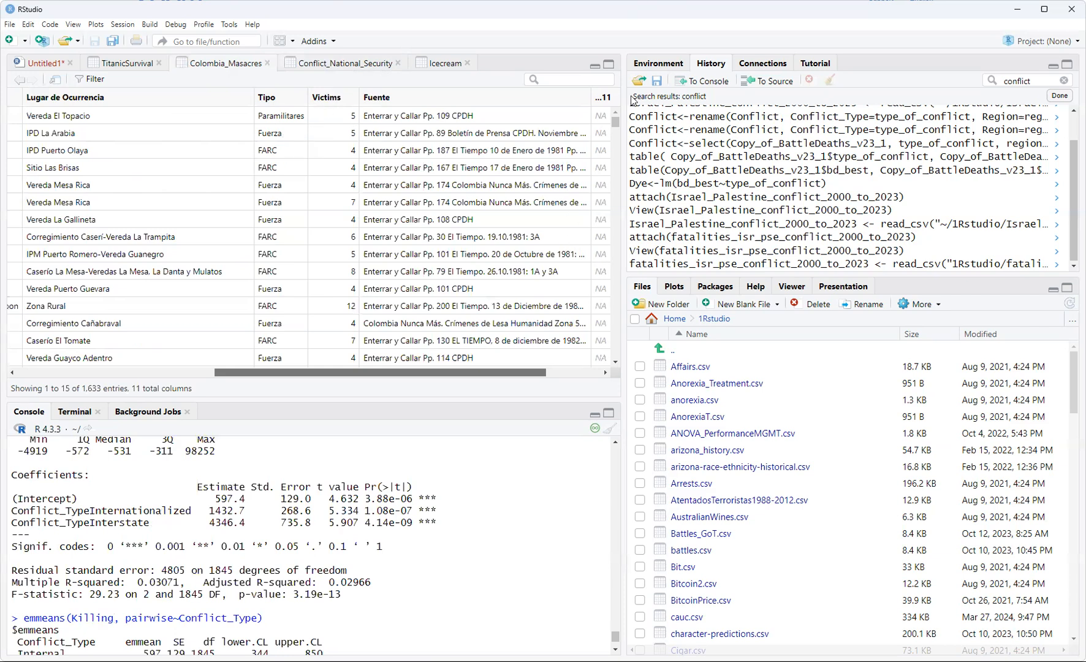
pyautogui.scroll(-3)
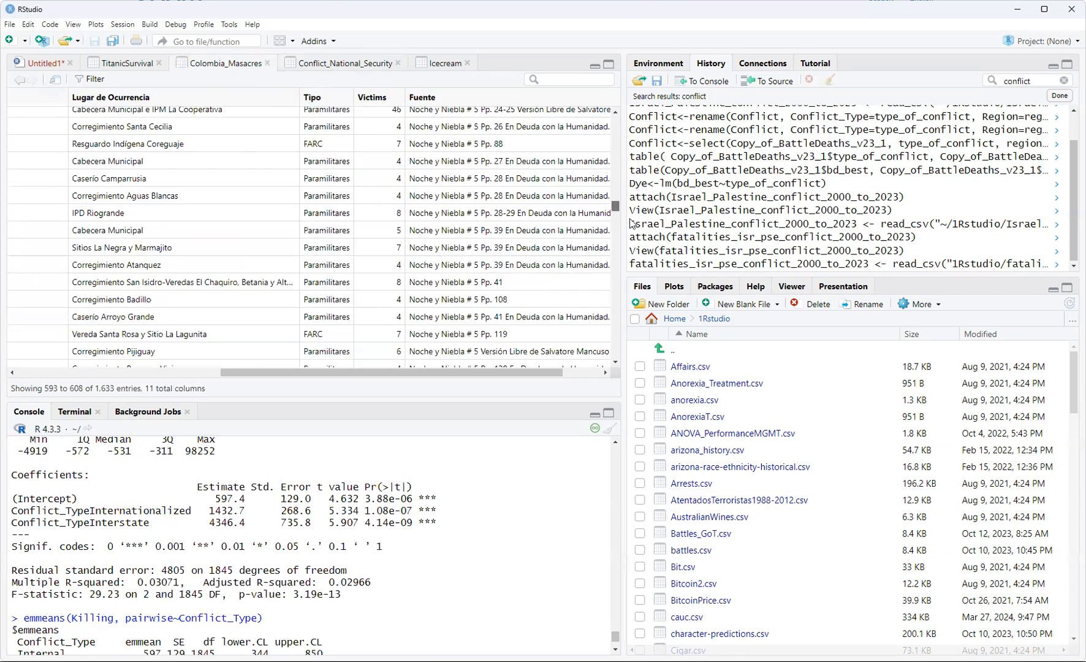
pyautogui.scroll(-3)
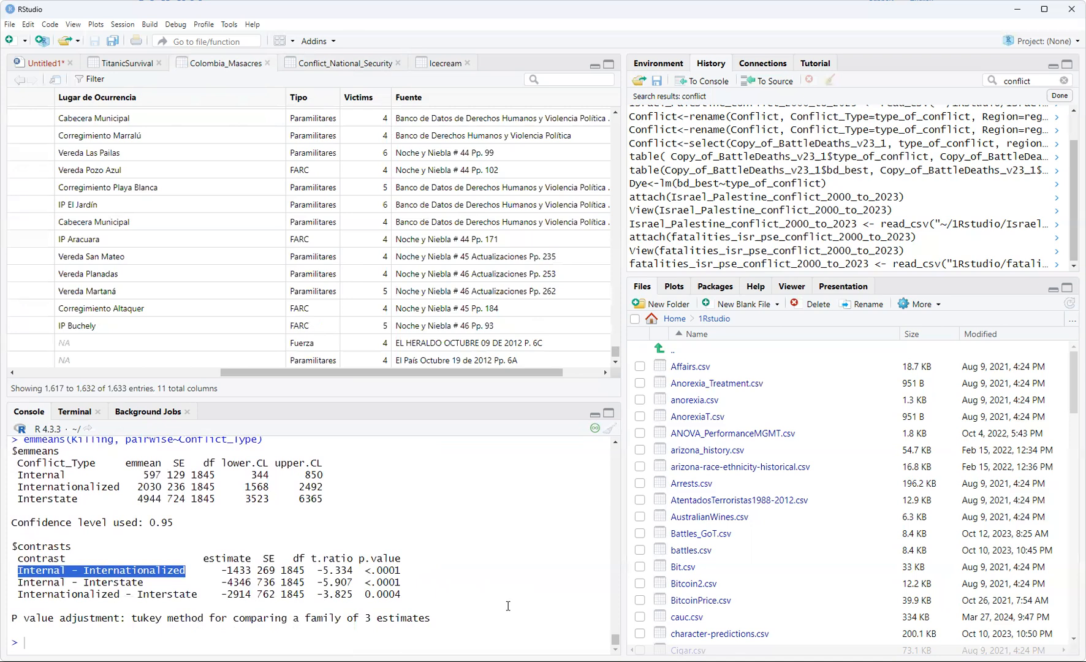
pyautogui.moveTo(595, 428)
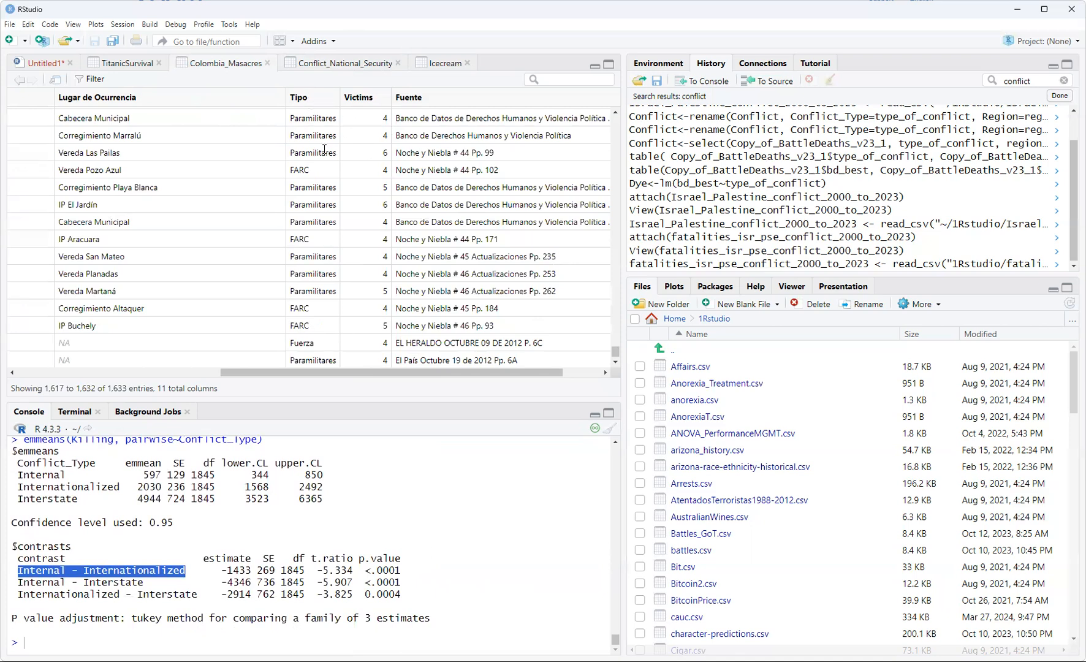
pyautogui.scroll(-3)
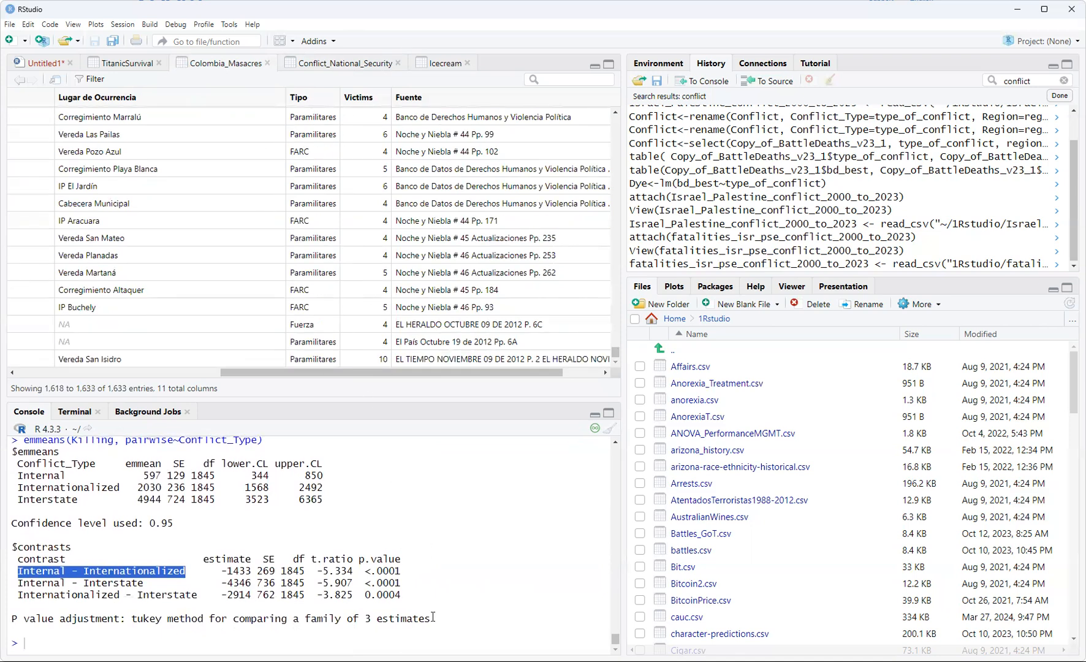